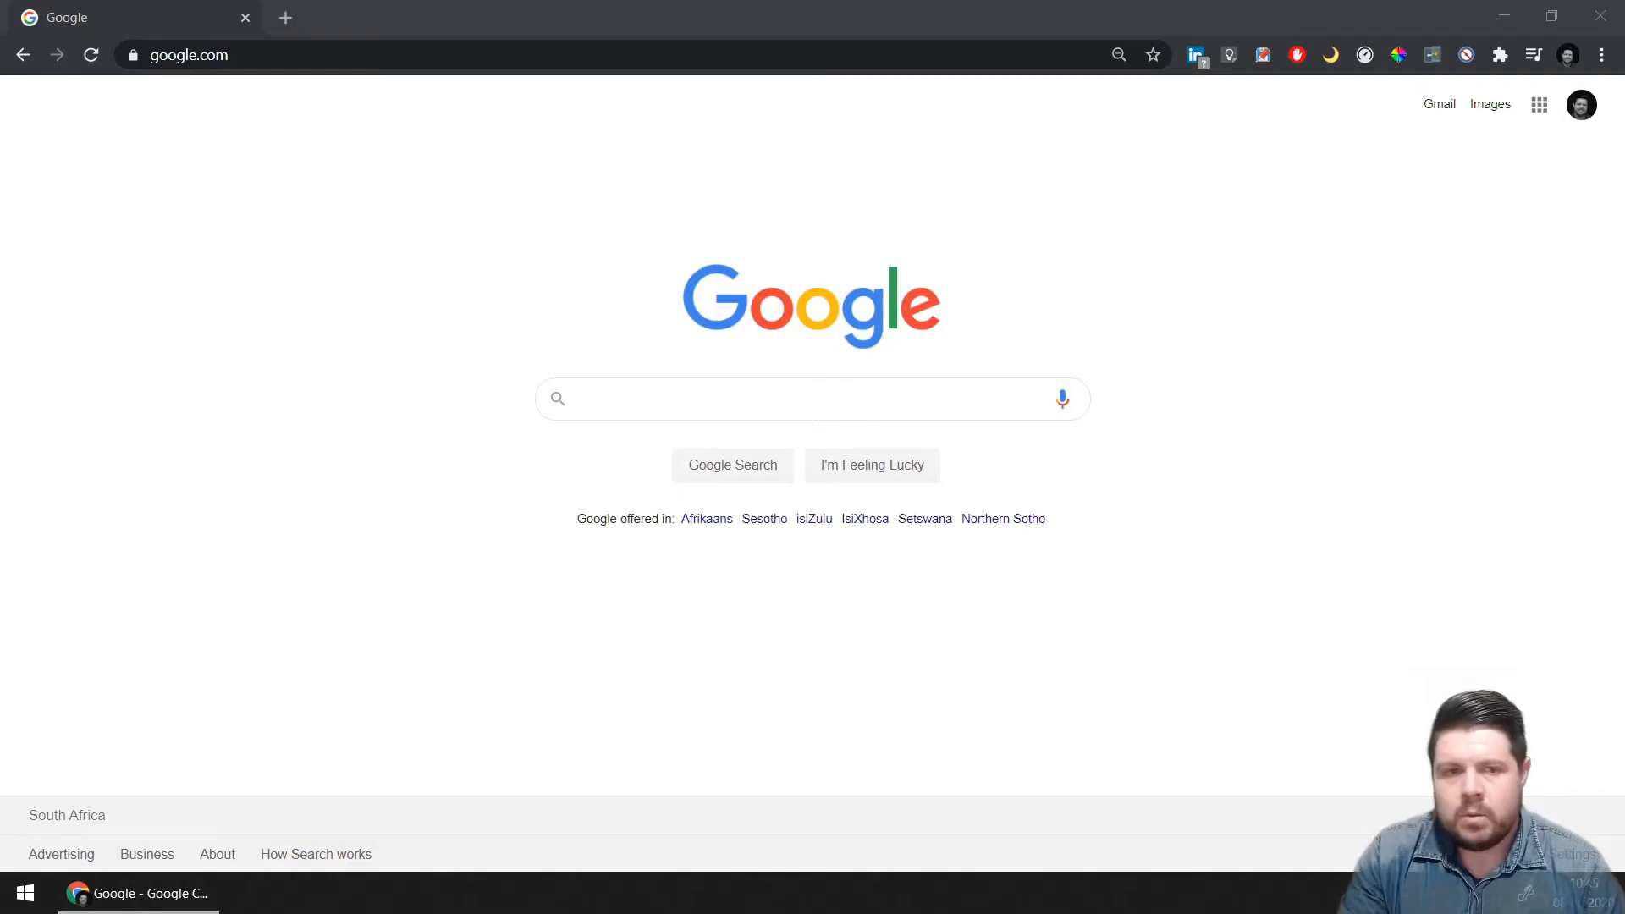
Step: Search Google for 'hydrawise' by typing 'hydr' and choosing the suggestion
{"action": "left_click", "coordinate": [770, 397]}
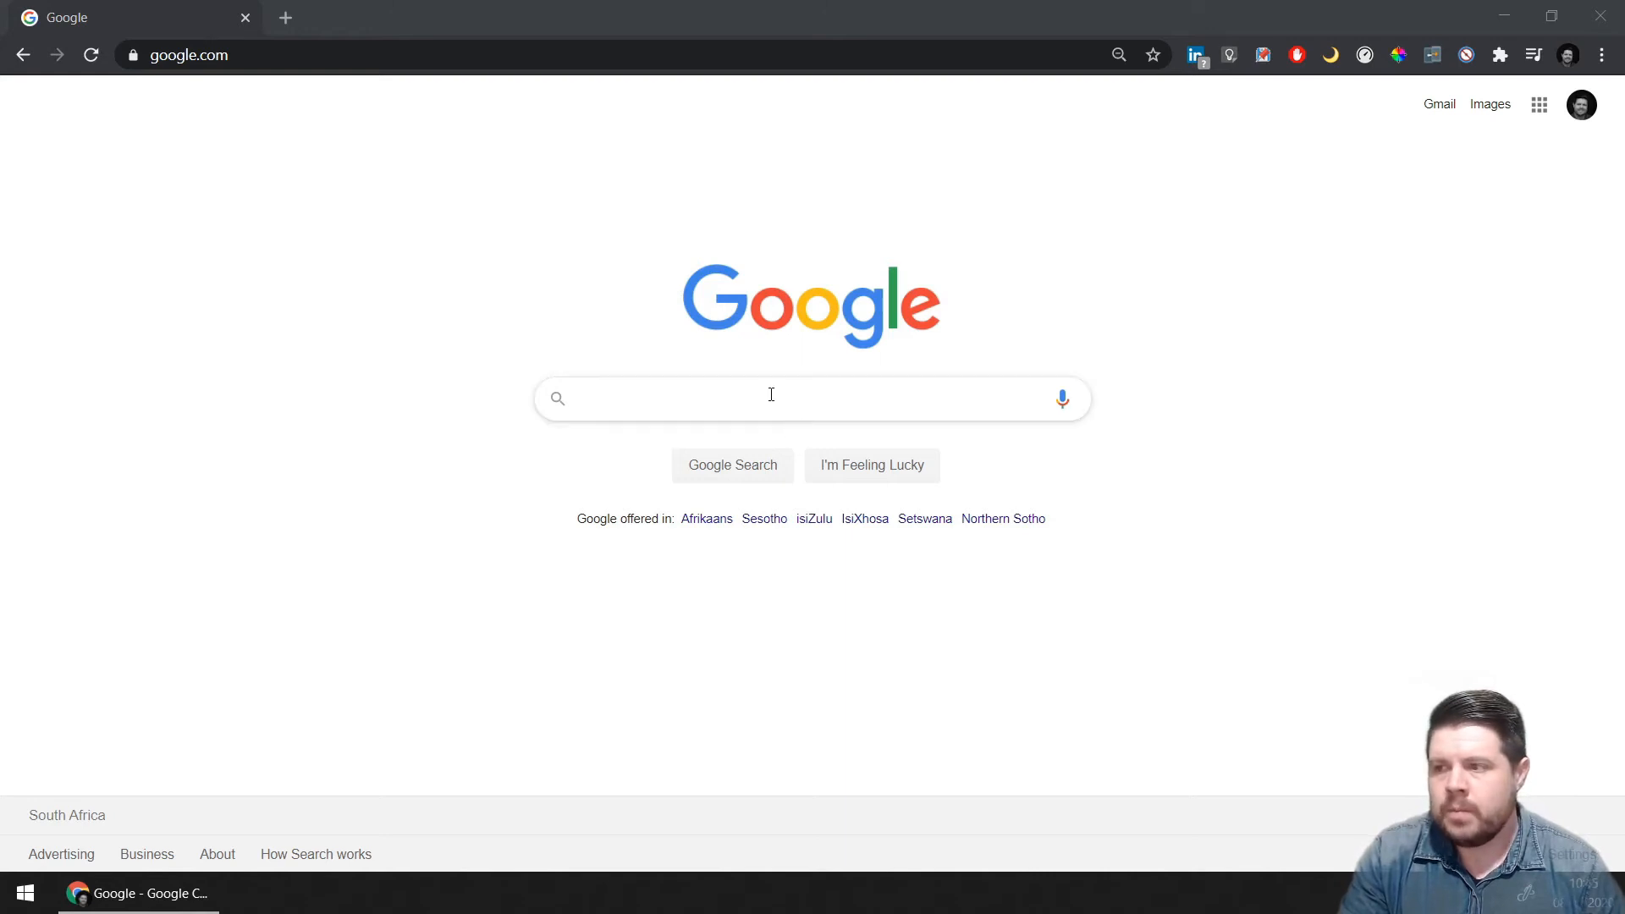
{"action": "left_click", "coordinate": [770, 398]}
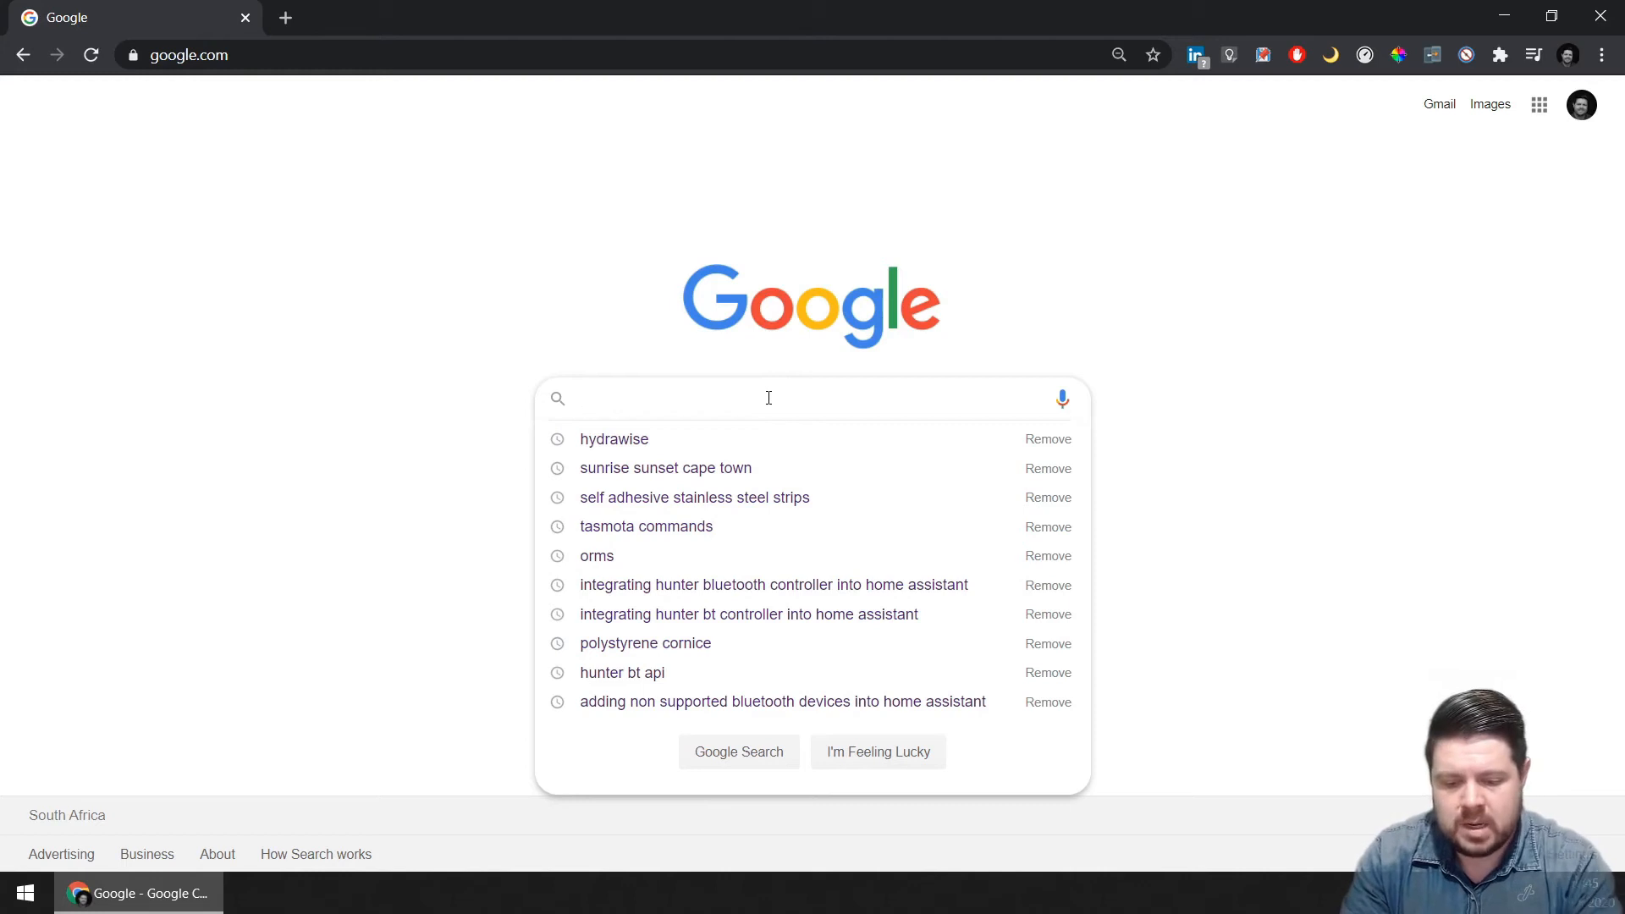
{"action": "type", "text": "hydr"}
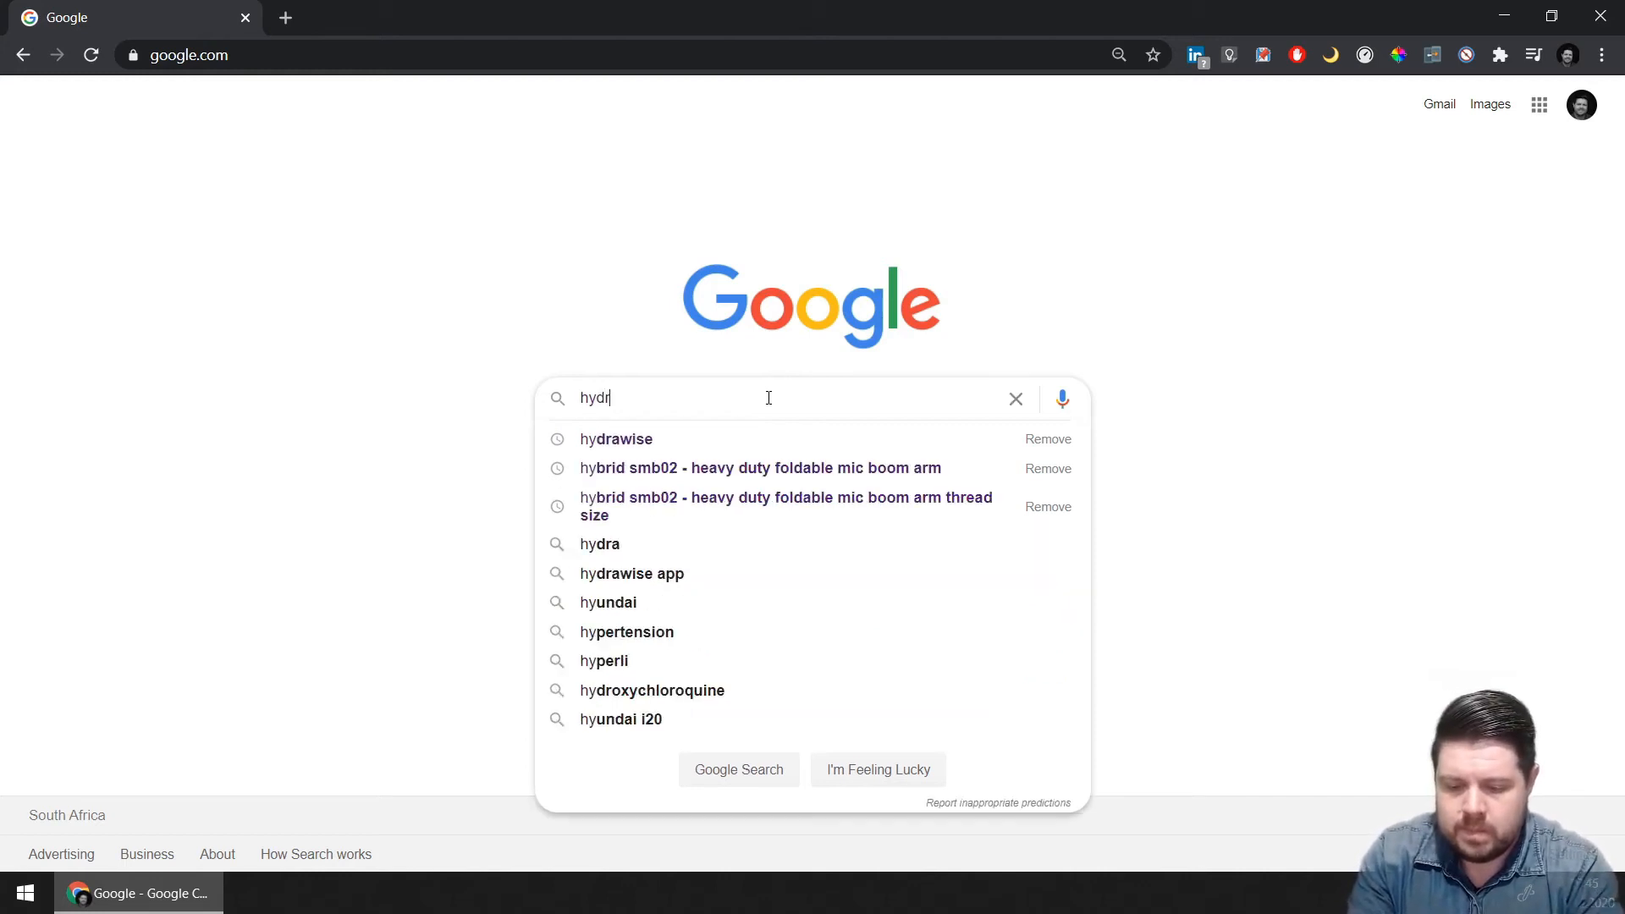
{"action": "left_click", "coordinate": [615, 438]}
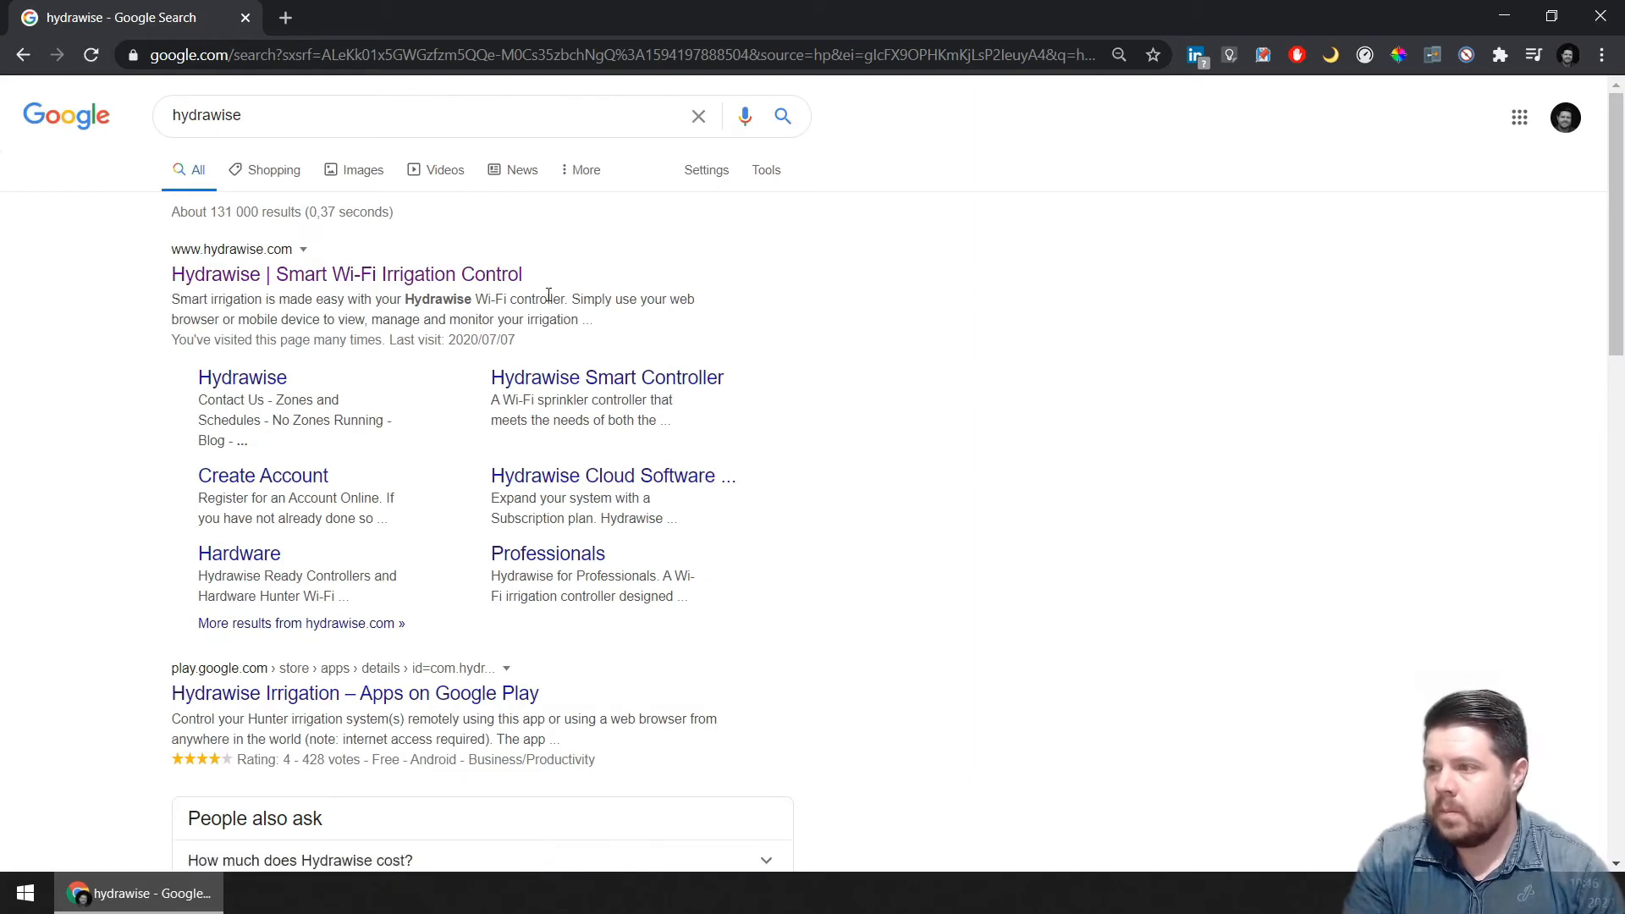
Step: Go to hydrawise.com and open the TRY NOW registration page in a new tab
{"action": "left_click", "coordinate": [346, 273]}
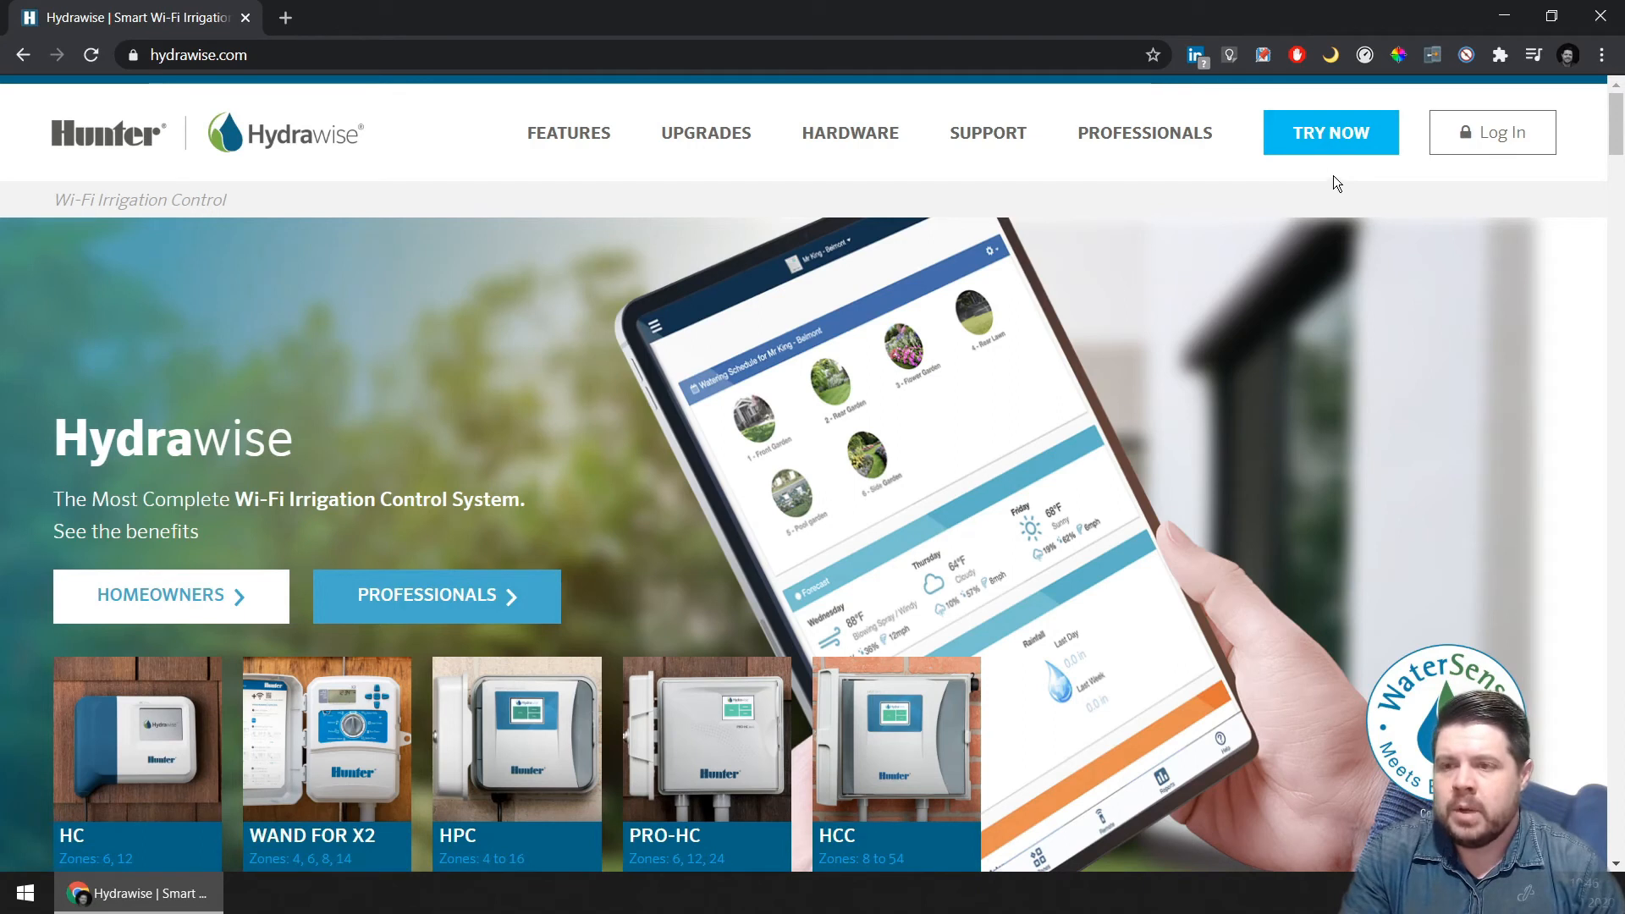
{"action": "mouse_move", "coordinate": [1330, 133]}
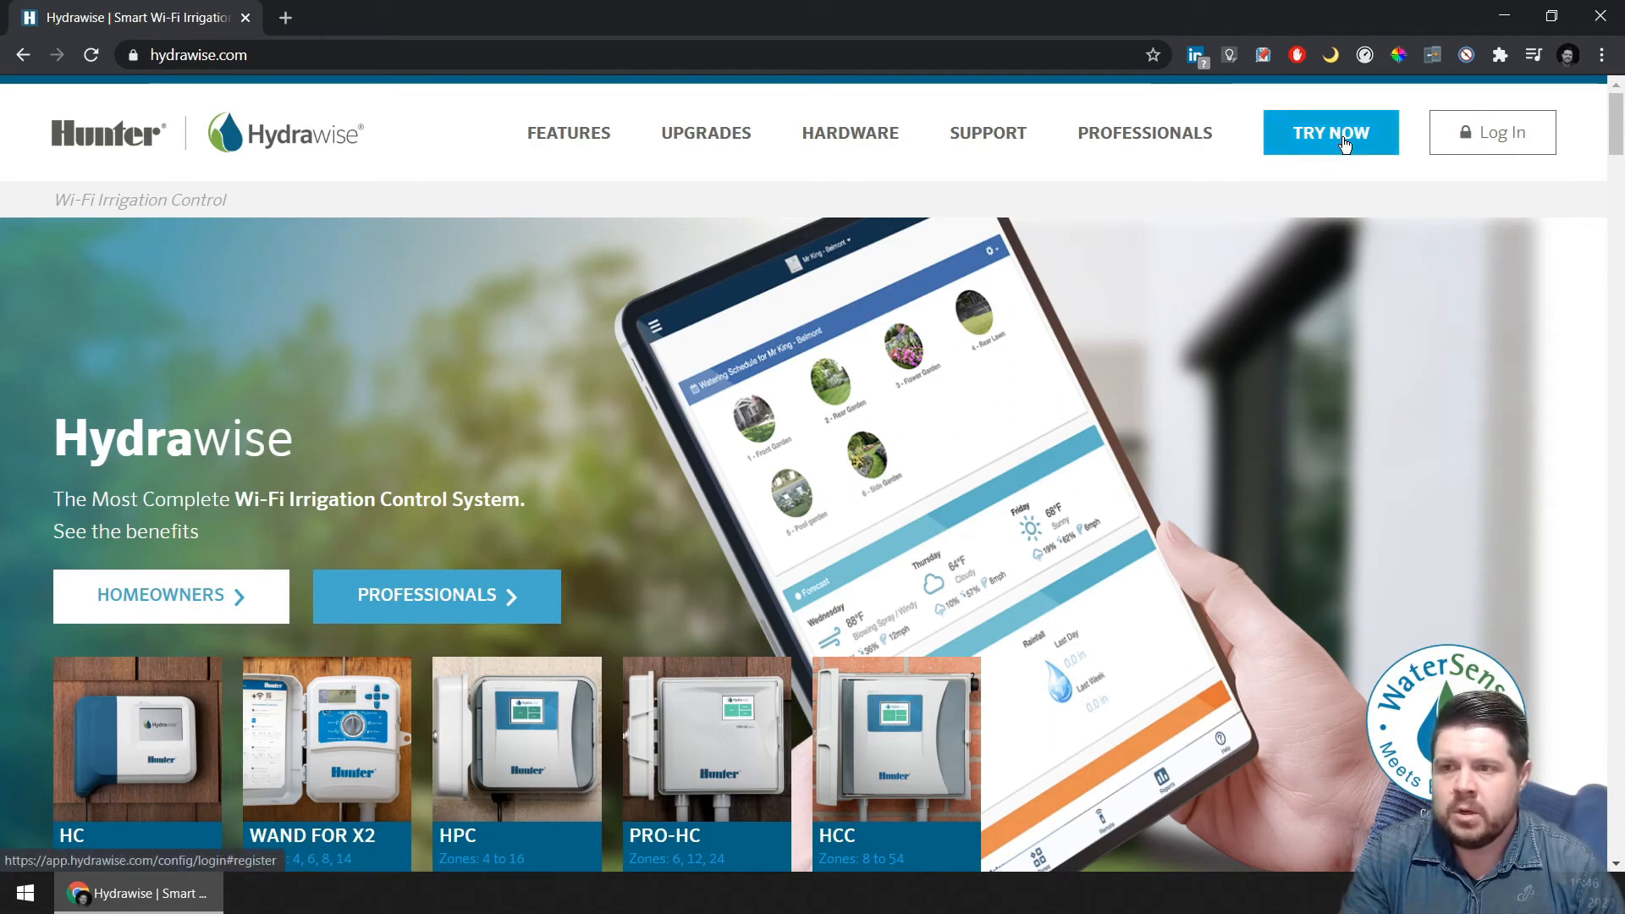
{"action": "left_click", "coordinate": [1329, 132]}
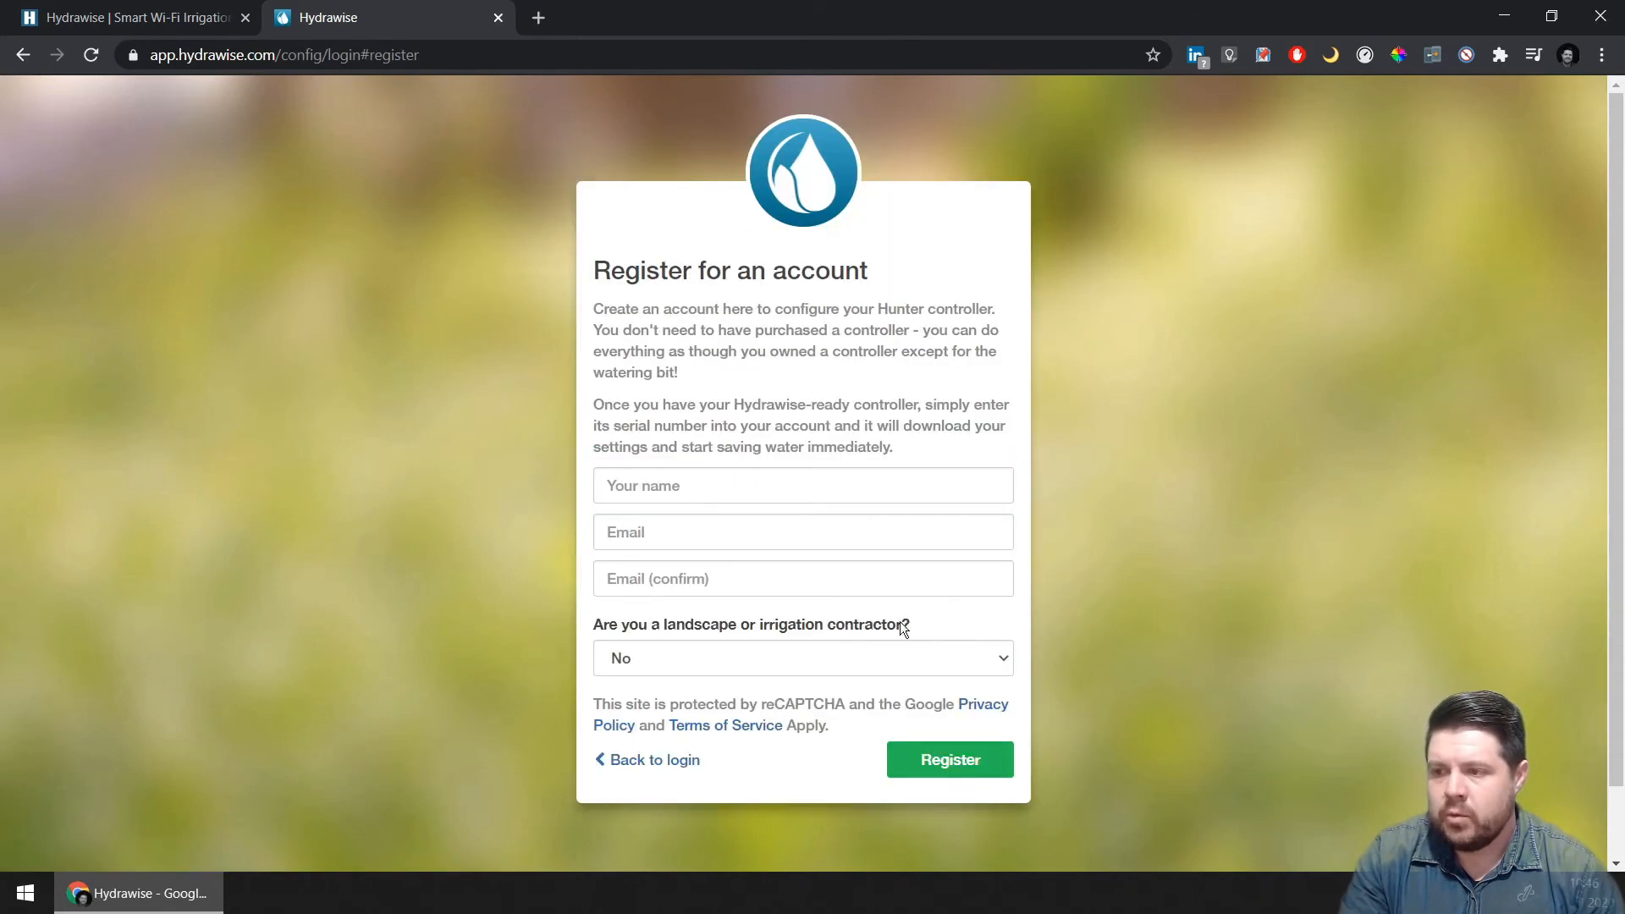
{"action": "left_click", "coordinate": [802, 485]}
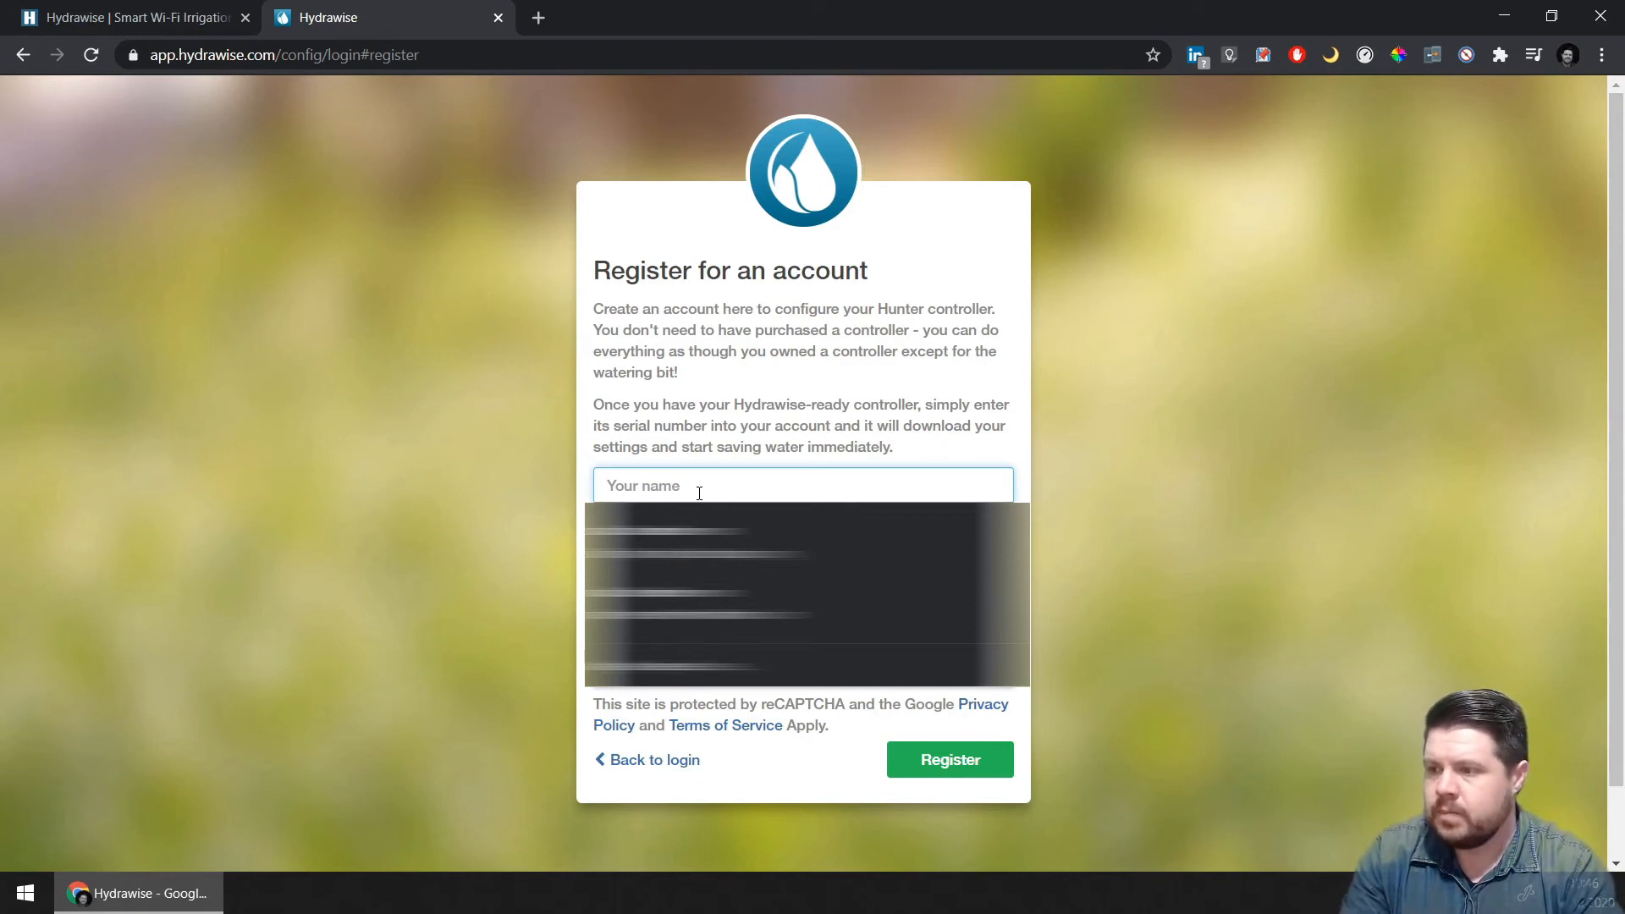
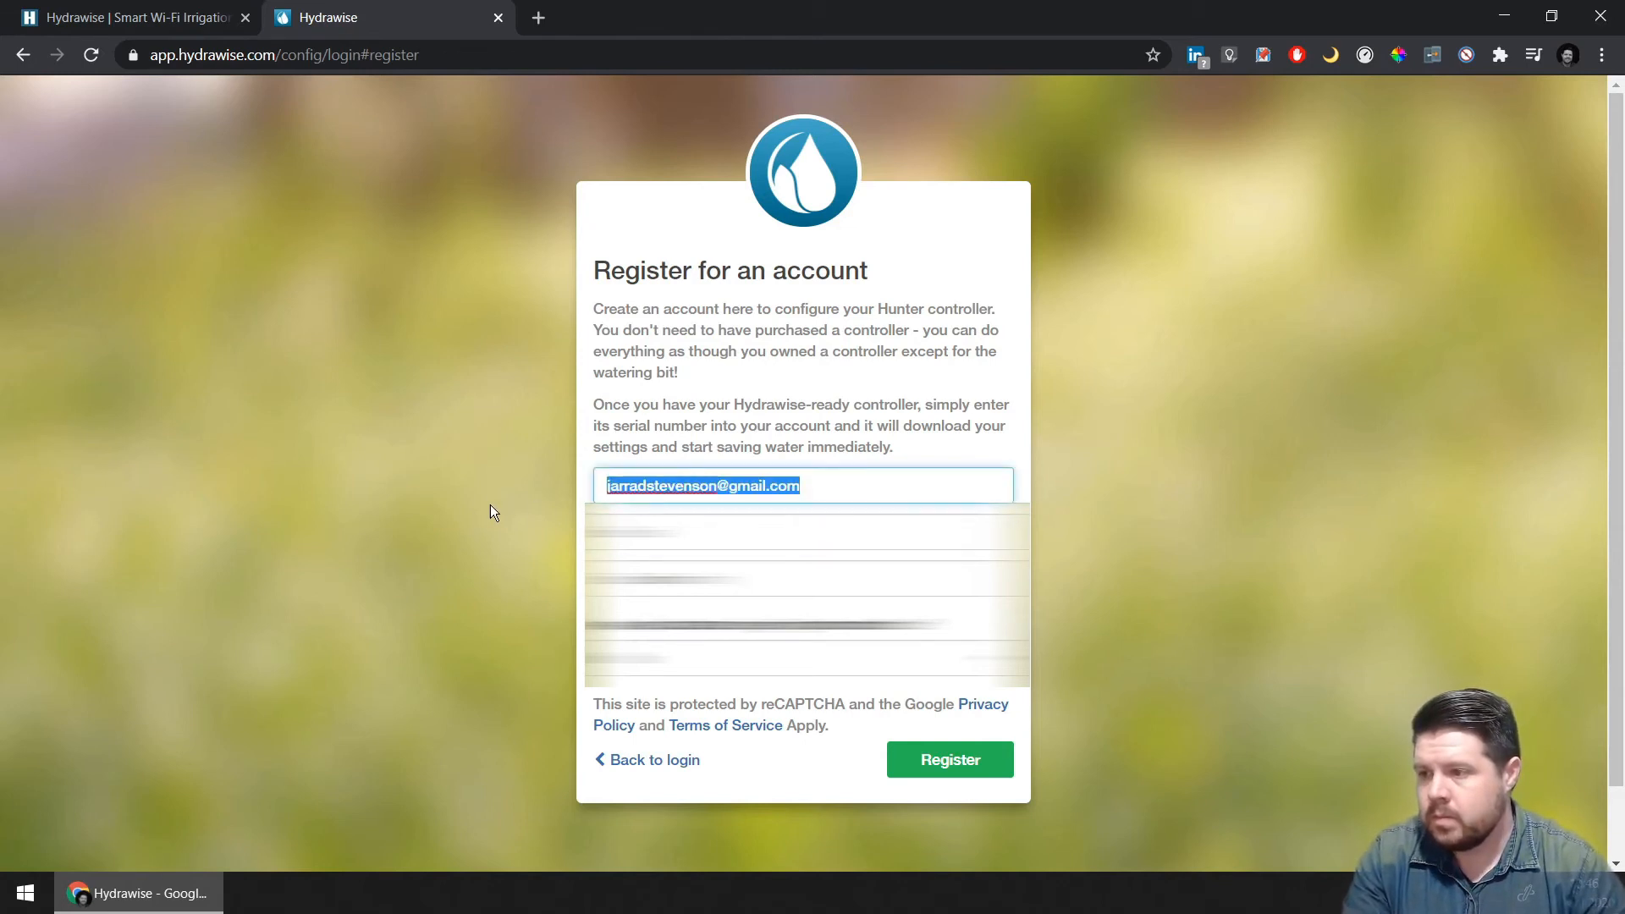
{"action": "type", "text": "J"}
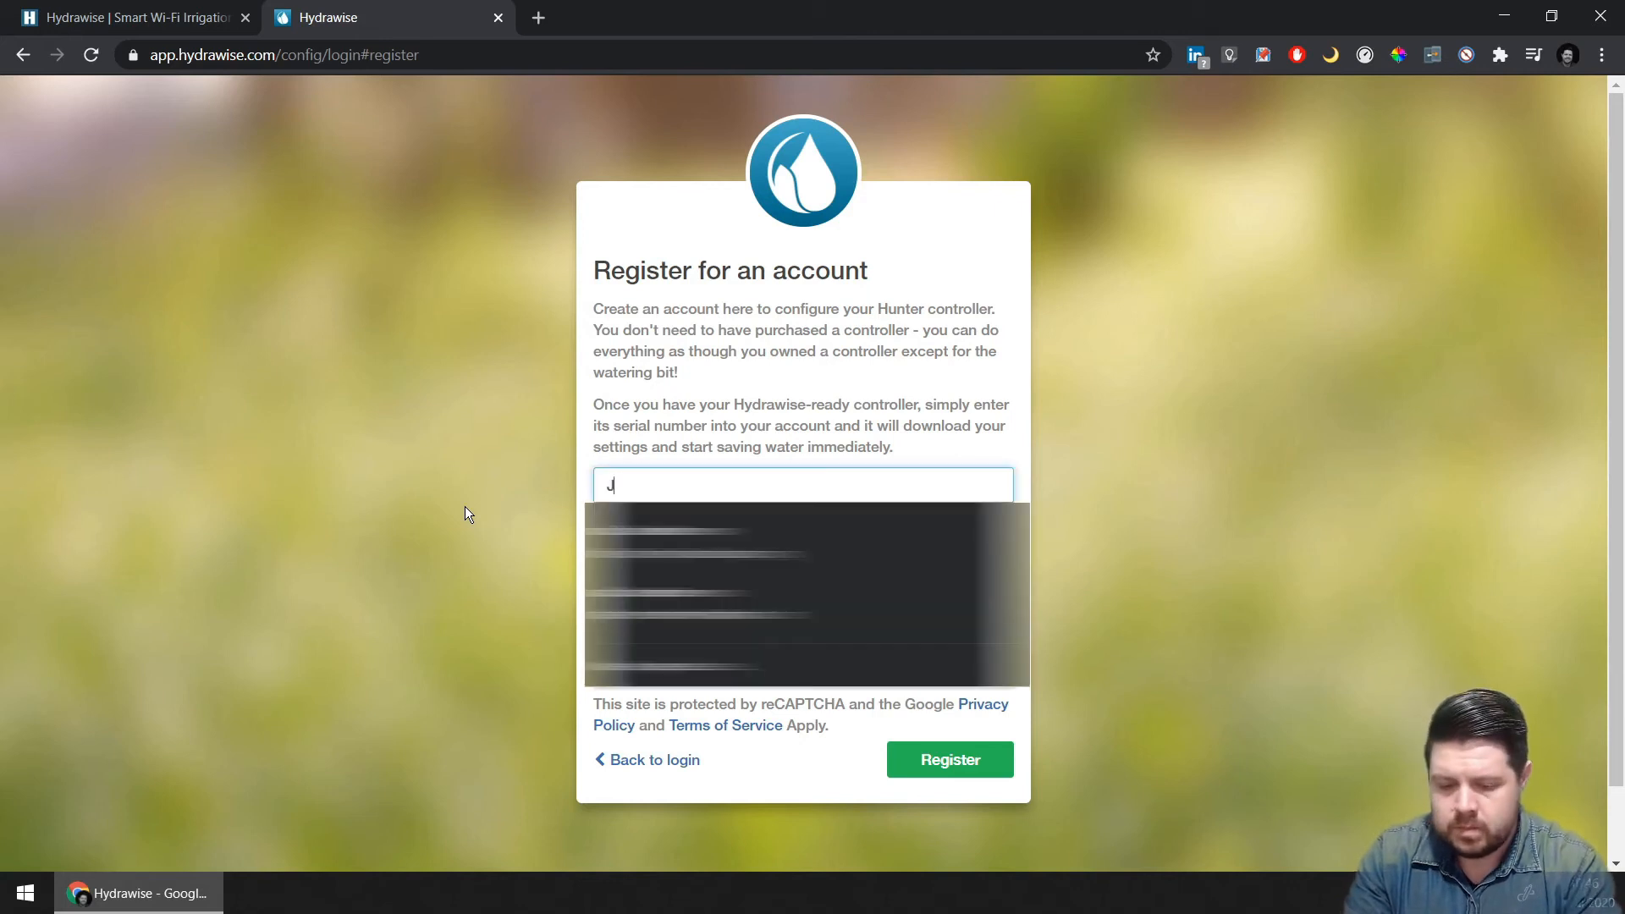
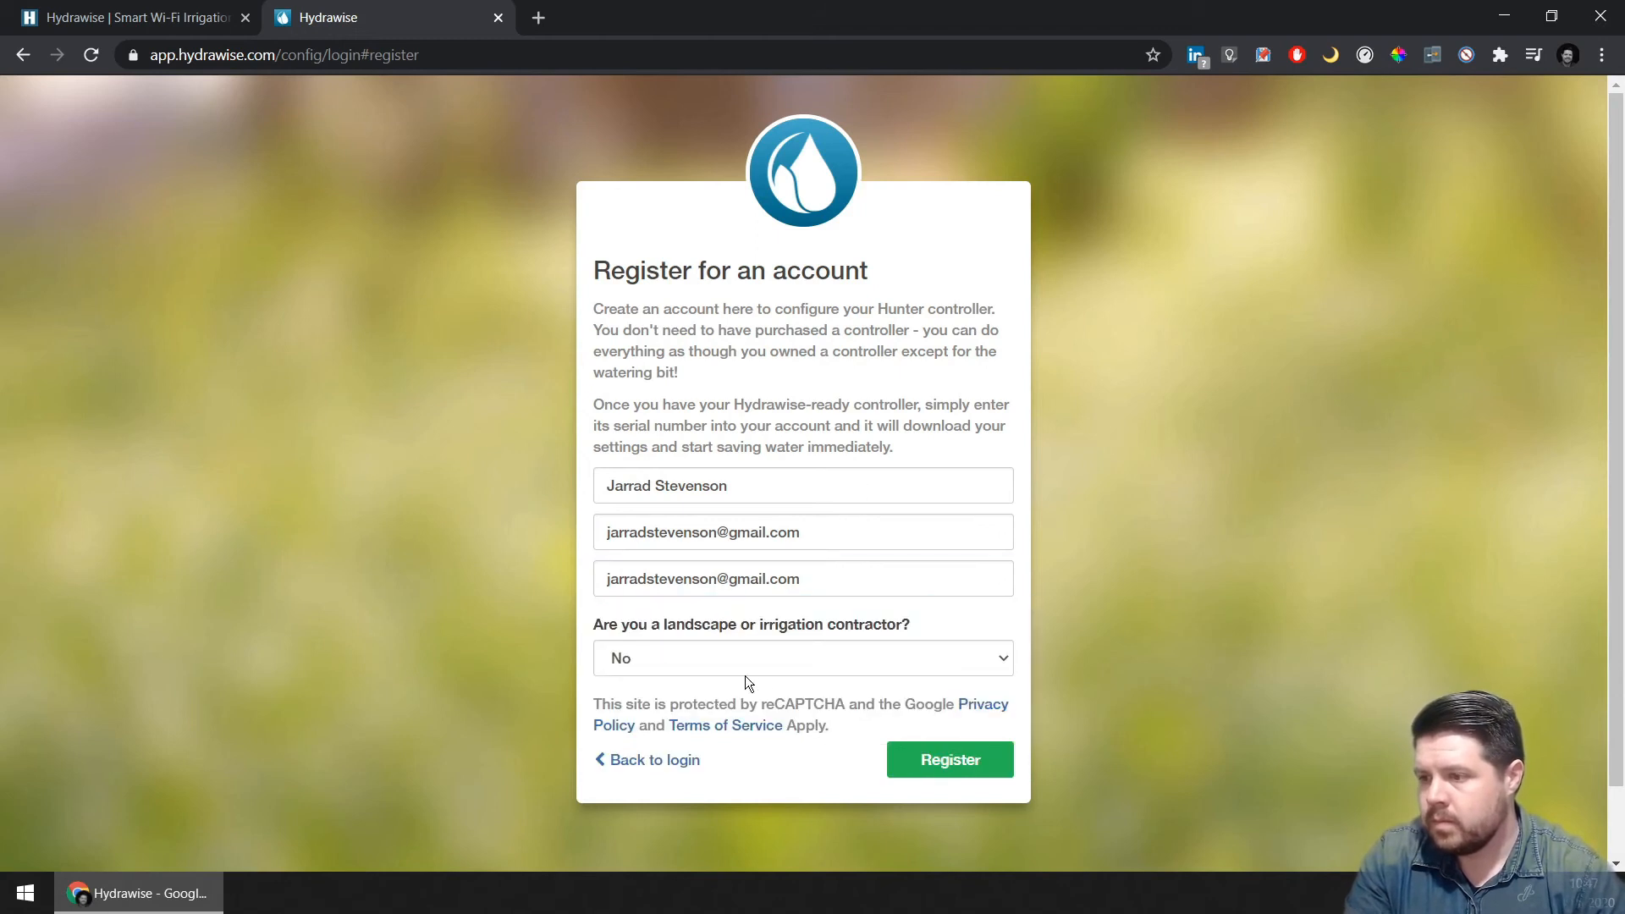
{"action": "mouse_move", "coordinate": [909, 776]}
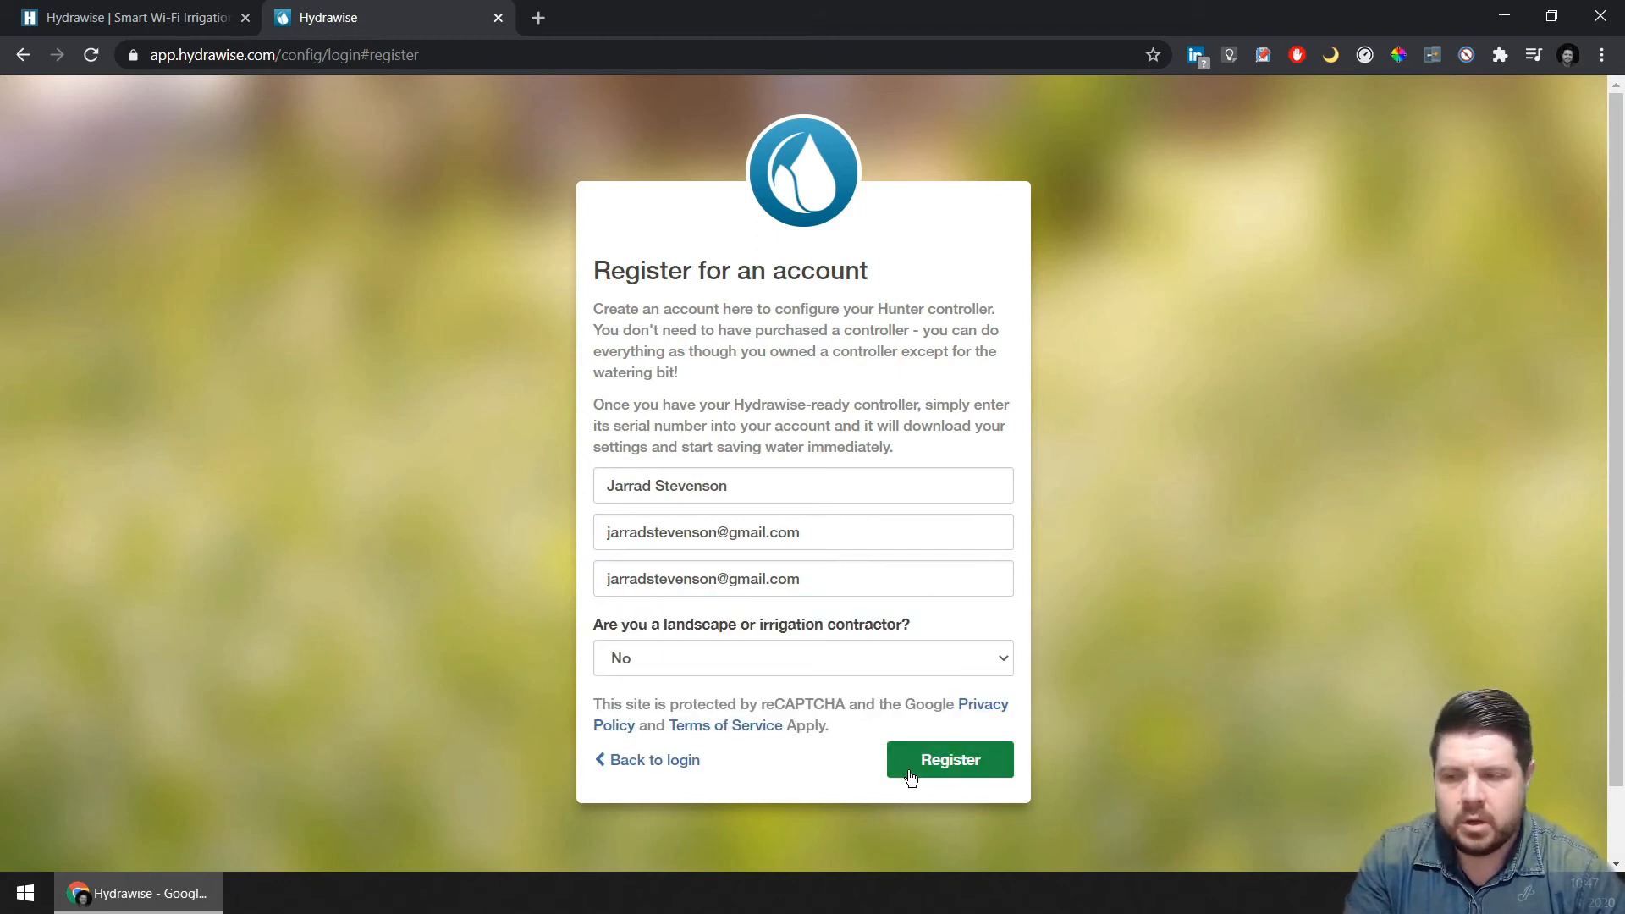
{"action": "left_click", "coordinate": [947, 758]}
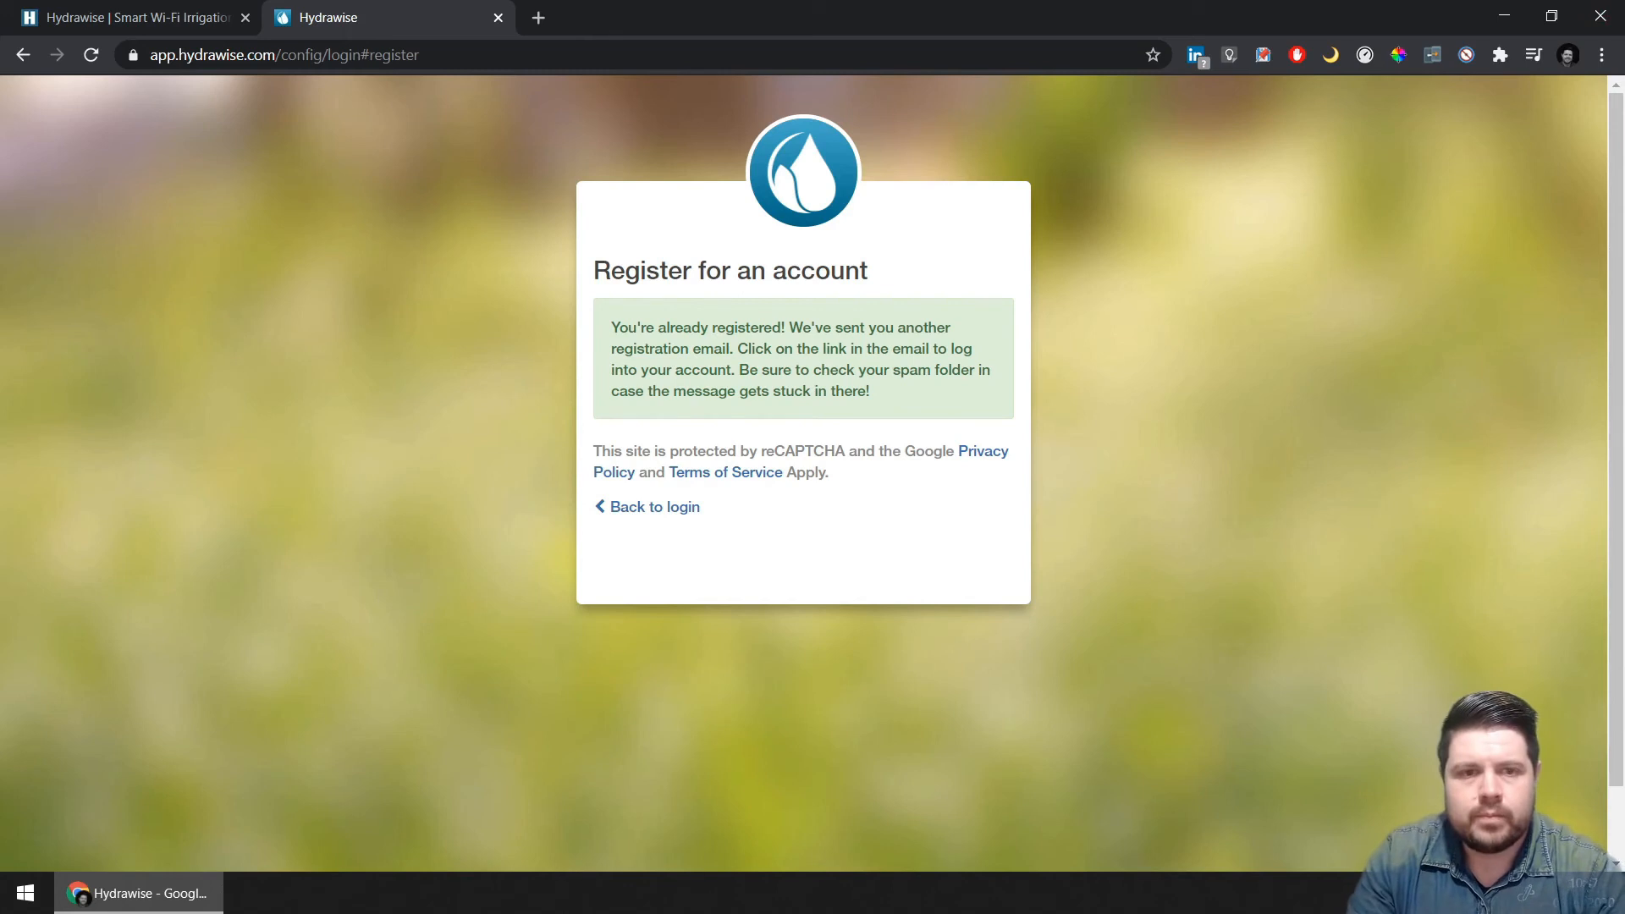
{"action": "mouse_move", "coordinate": [350, 255]}
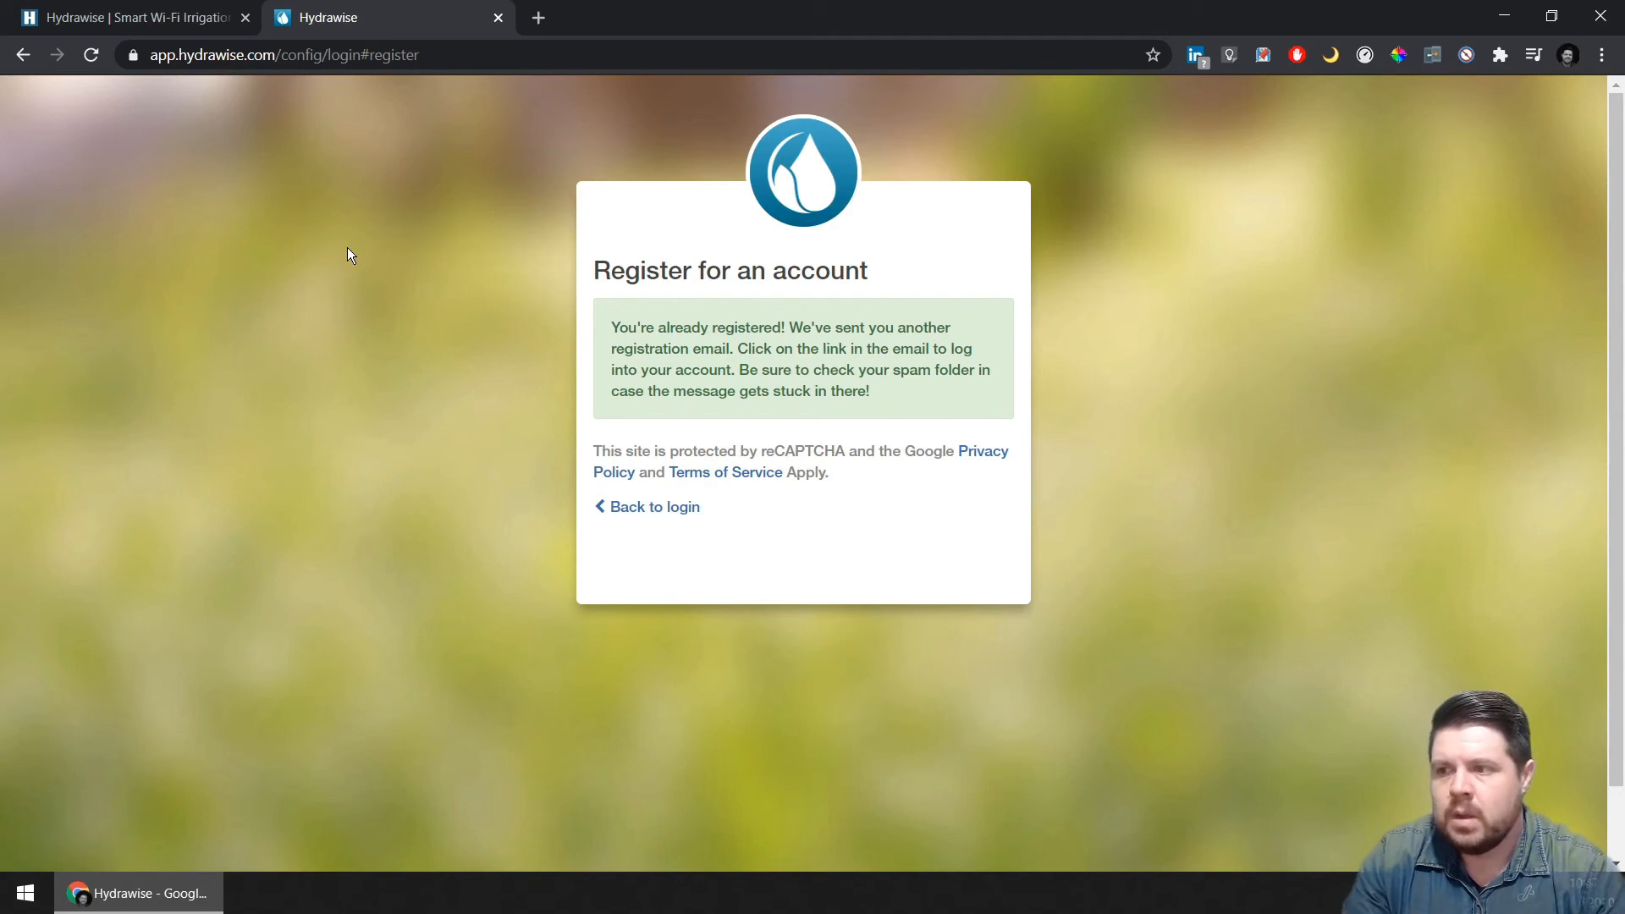
{"action": "mouse_move", "coordinate": [520, 179]}
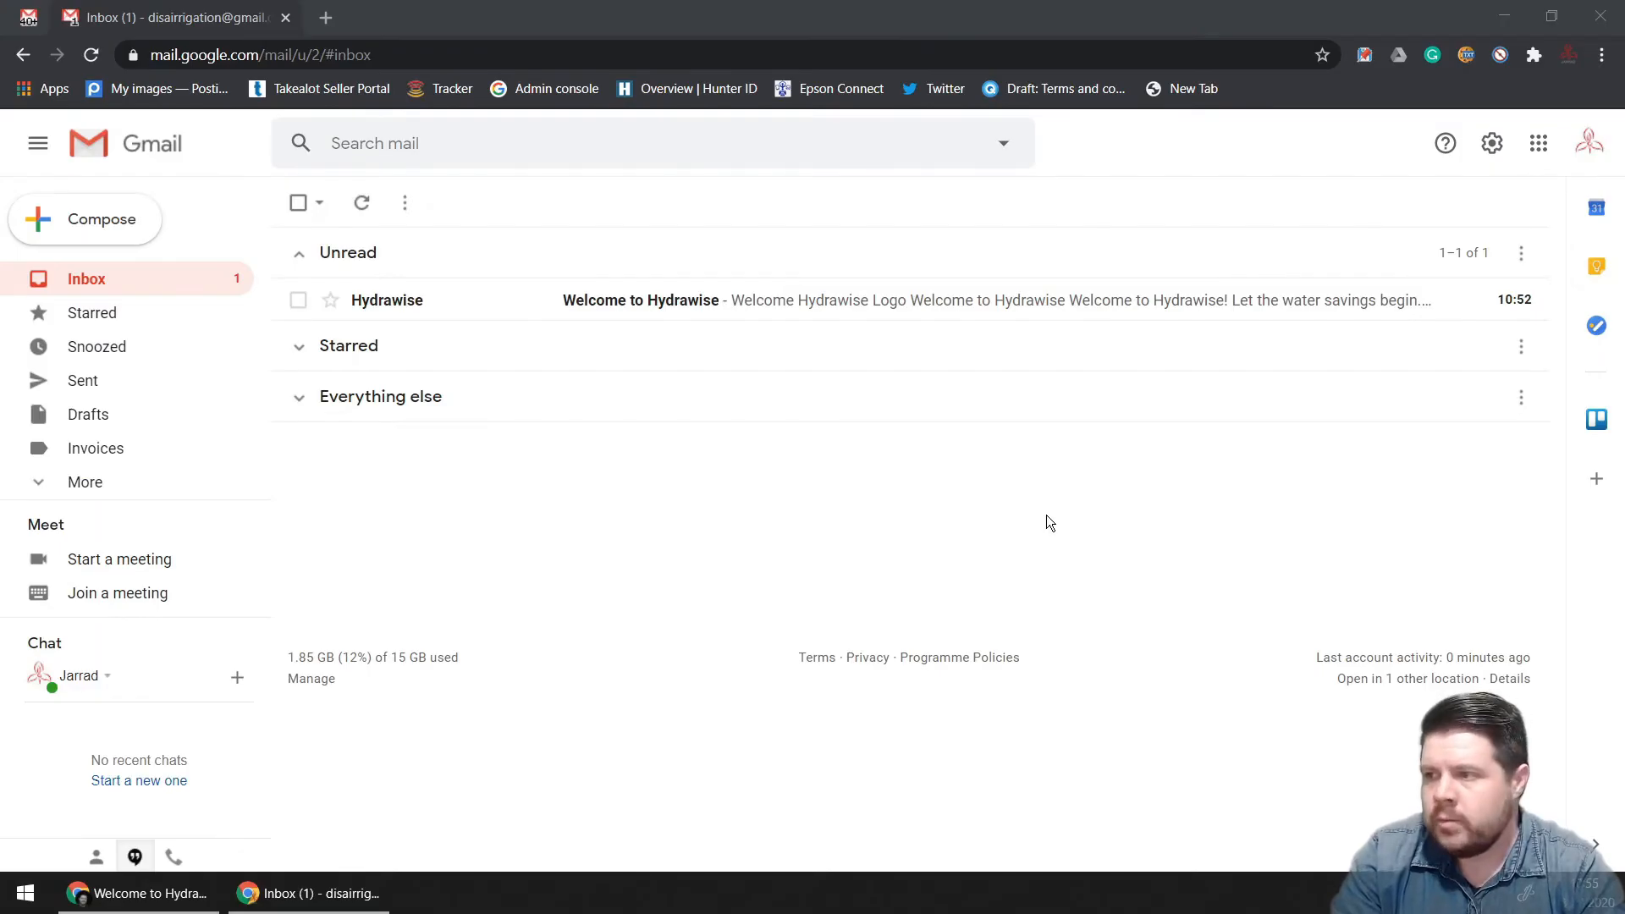
{"action": "mouse_move", "coordinate": [790, 484]}
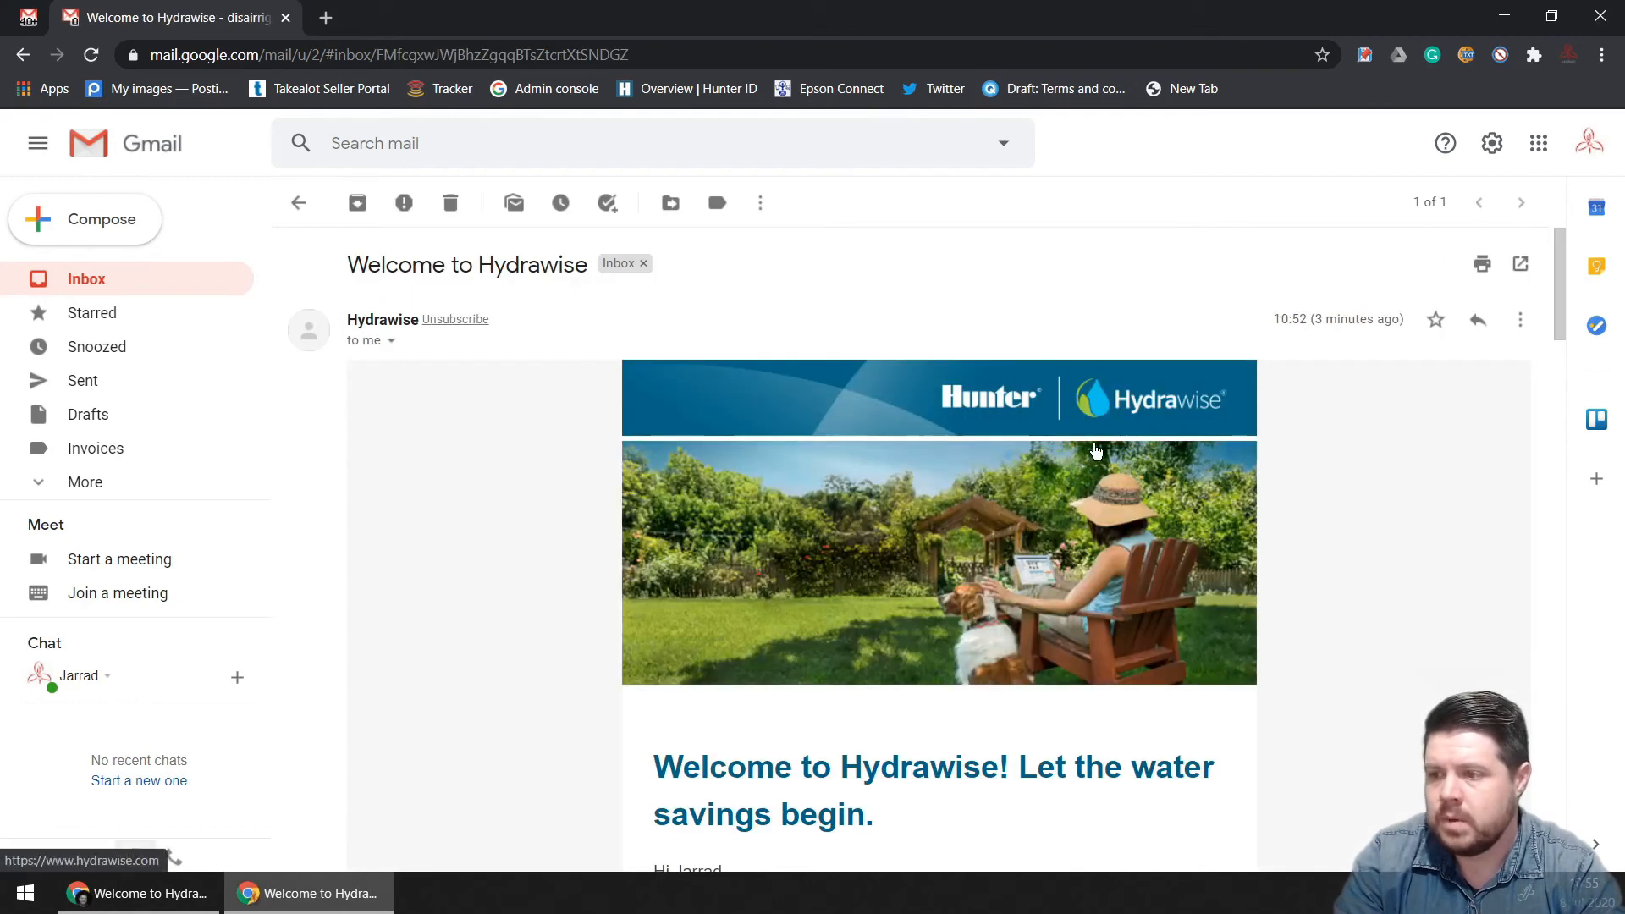
Step: Follow the 'Let's Get Started!' link in the Welcome to Hydrawise email
{"action": "scroll", "scroll_direction": "down", "scroll_amount": 3}
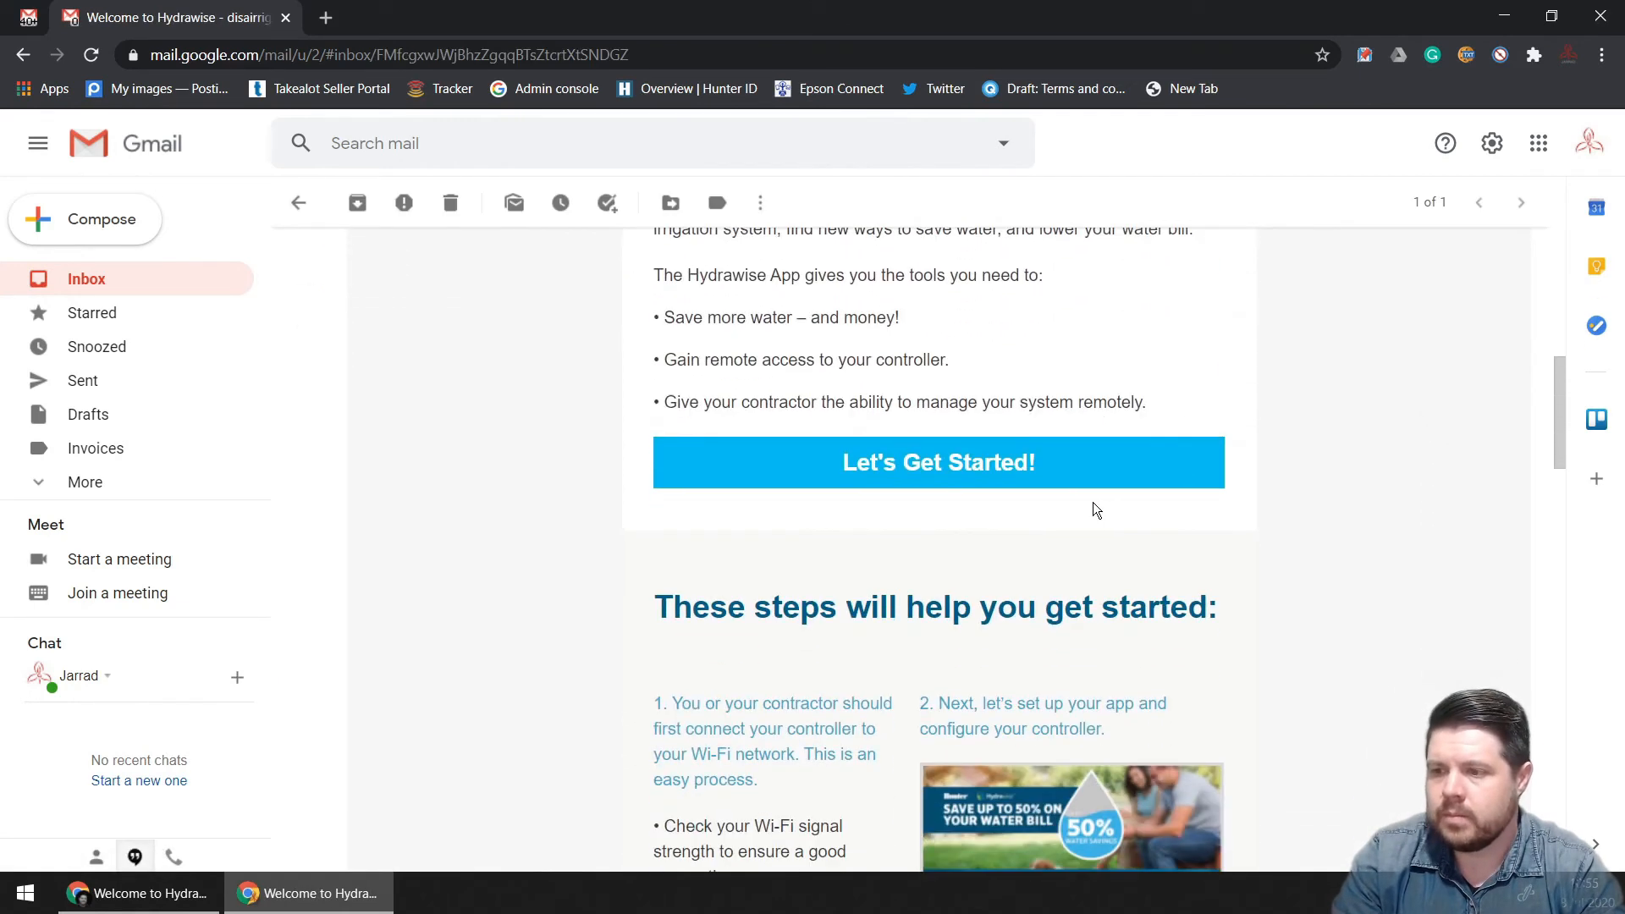
{"action": "left_click", "coordinate": [937, 462]}
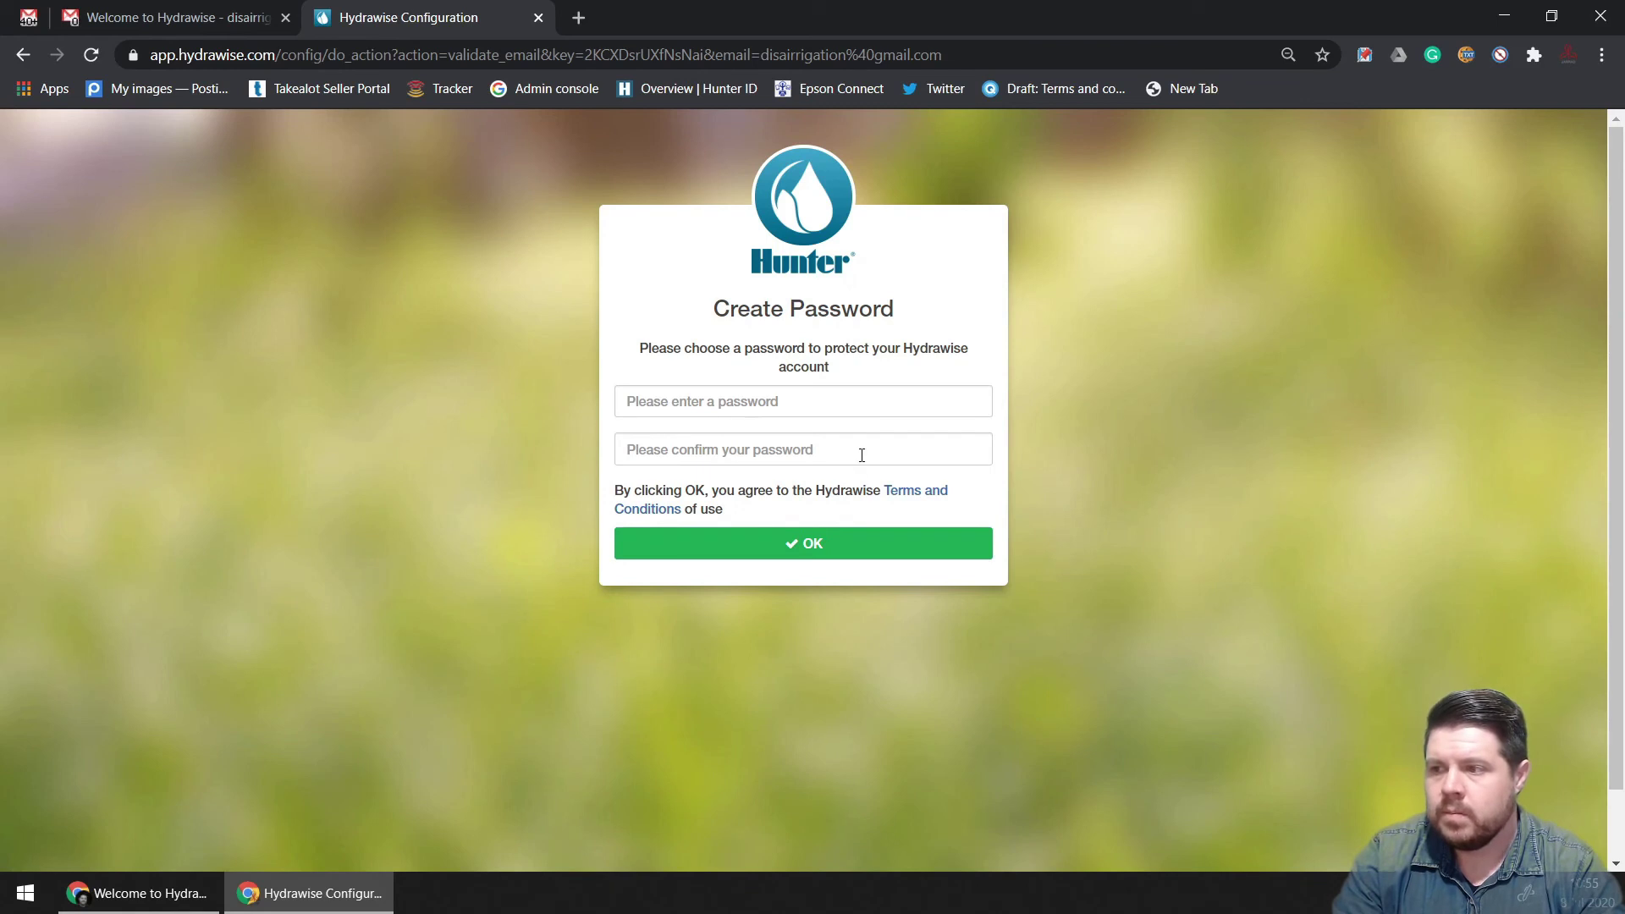
Step: Enter the new password in both Create Password fields and submit it
{"action": "left_click", "coordinate": [802, 401]}
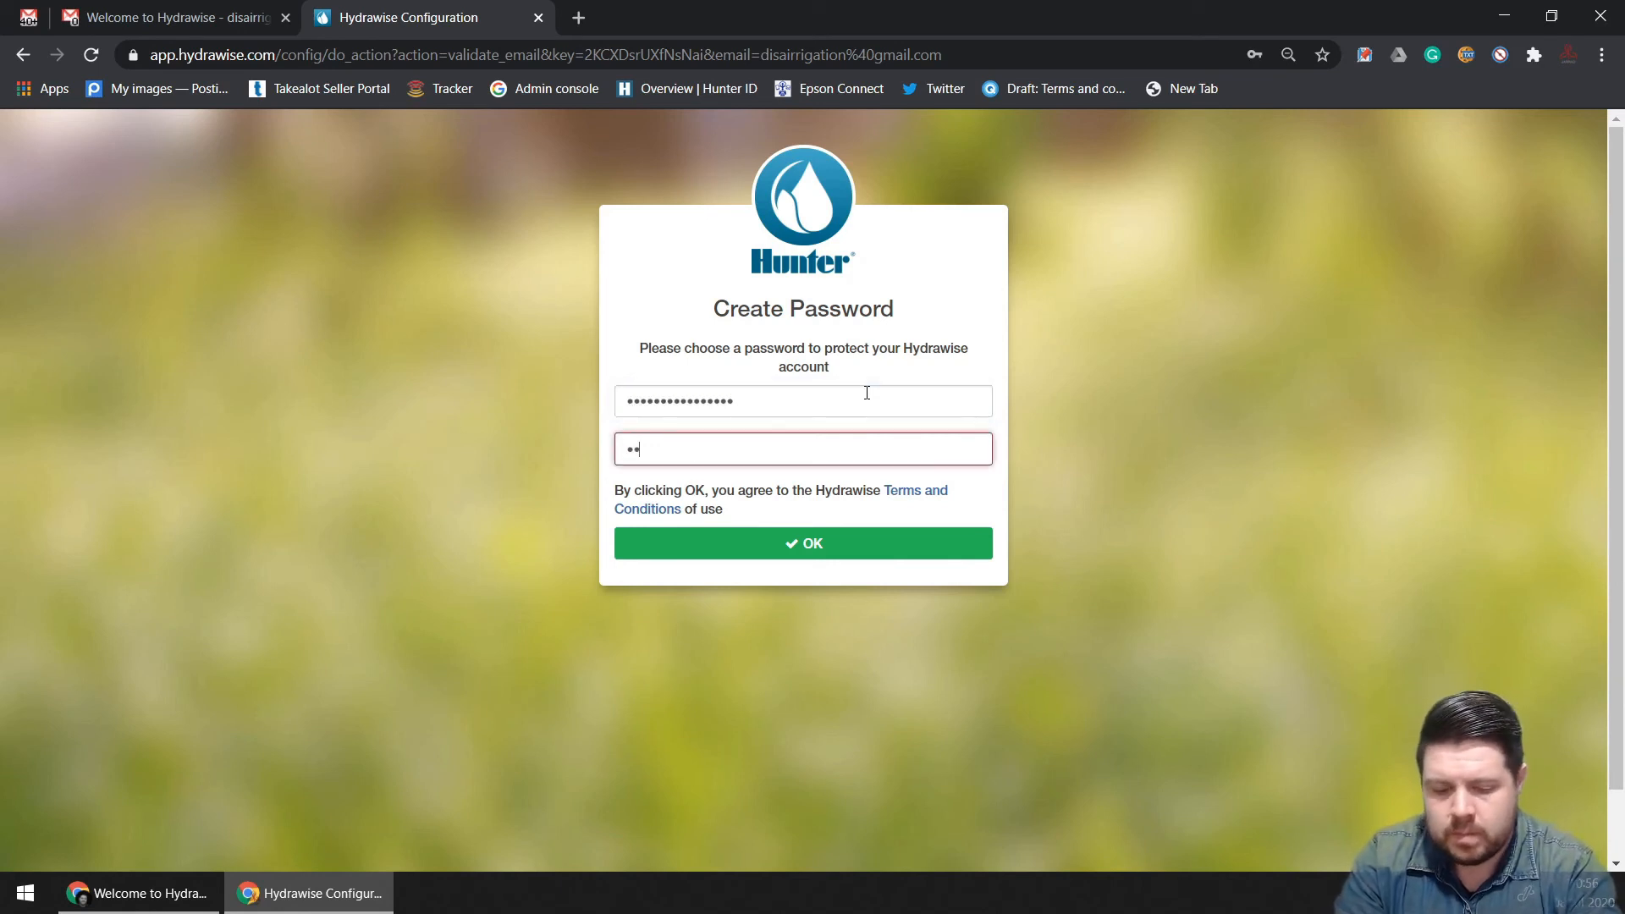
{"action": "left_click", "coordinate": [802, 543]}
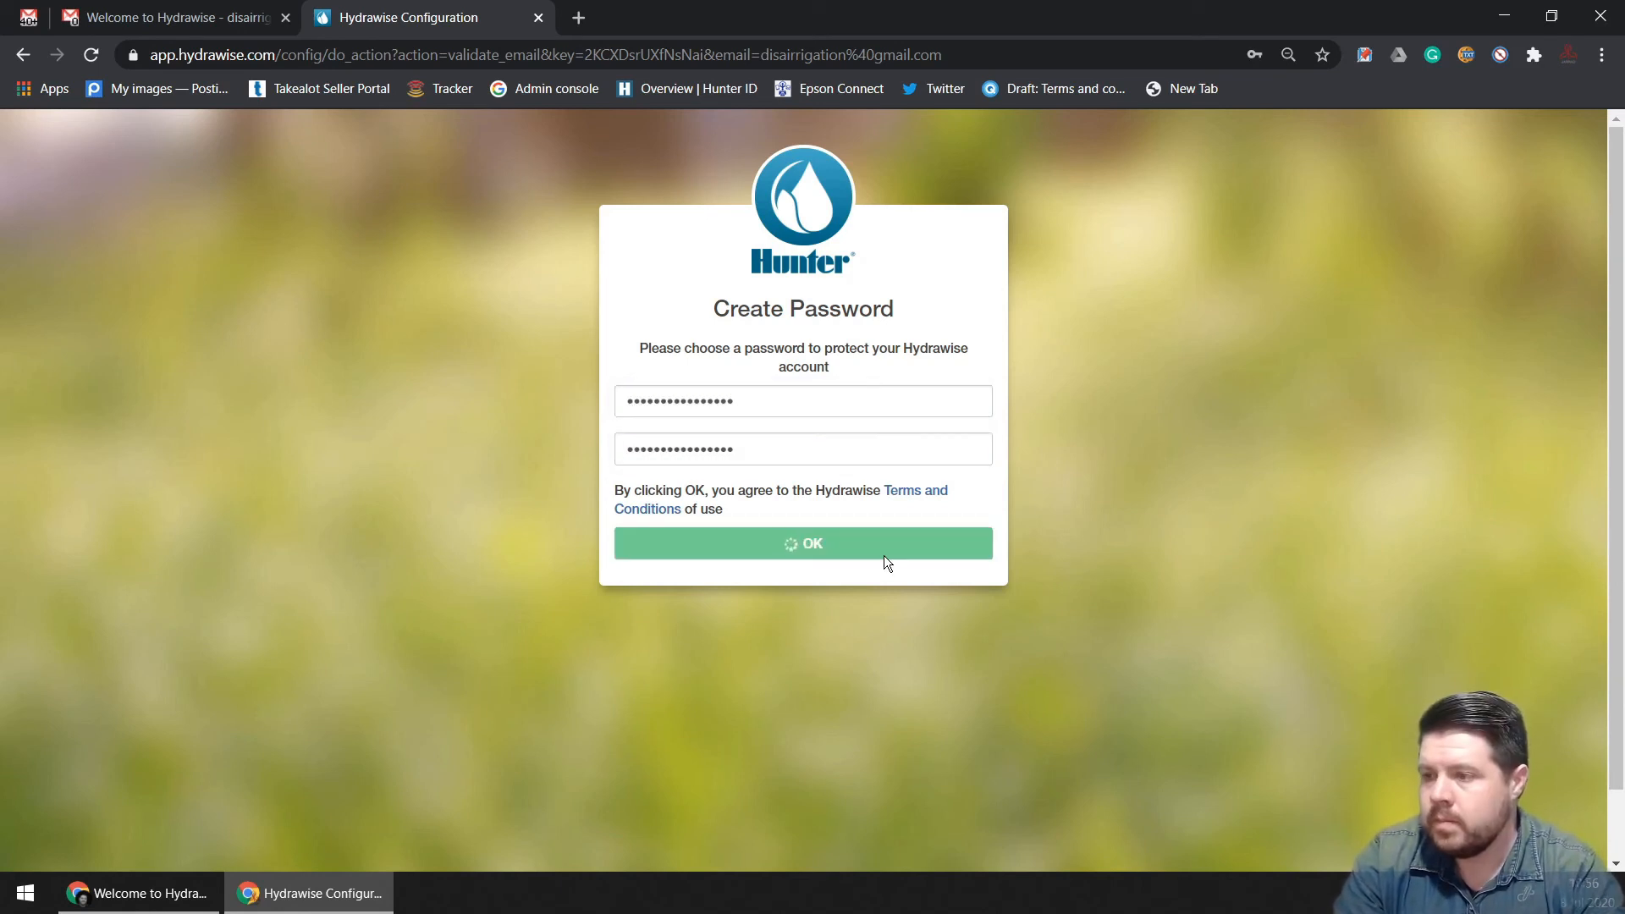
{"action": "left_click", "coordinate": [802, 543]}
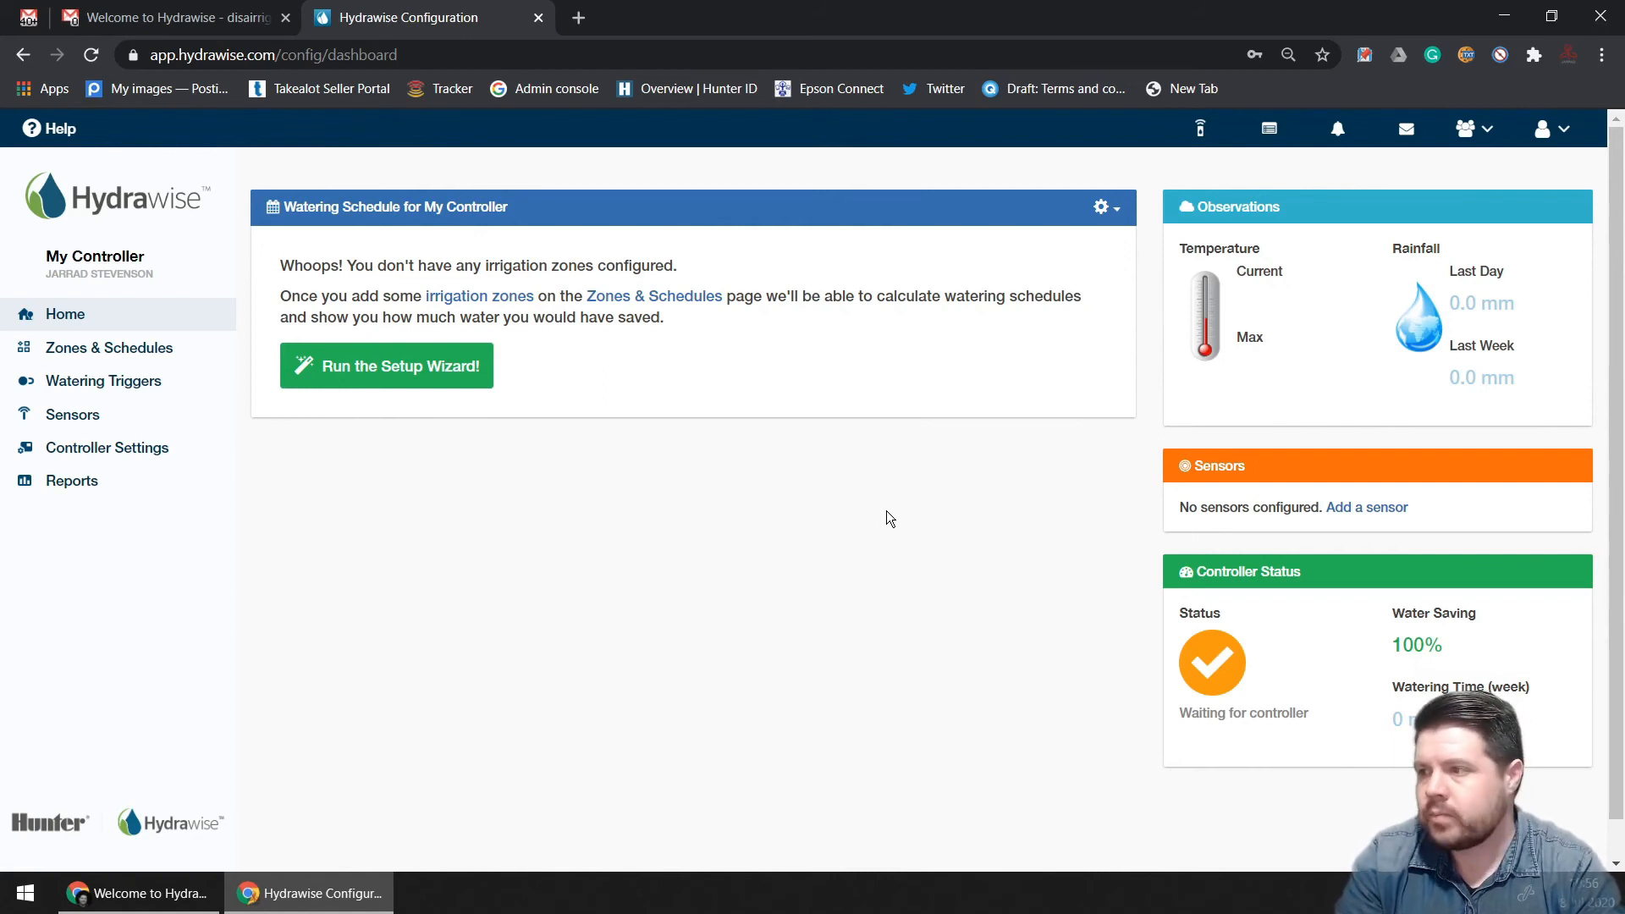
Step: Run the Setup Wizard from the dashboard and begin its first step
{"action": "left_click", "coordinate": [385, 366]}
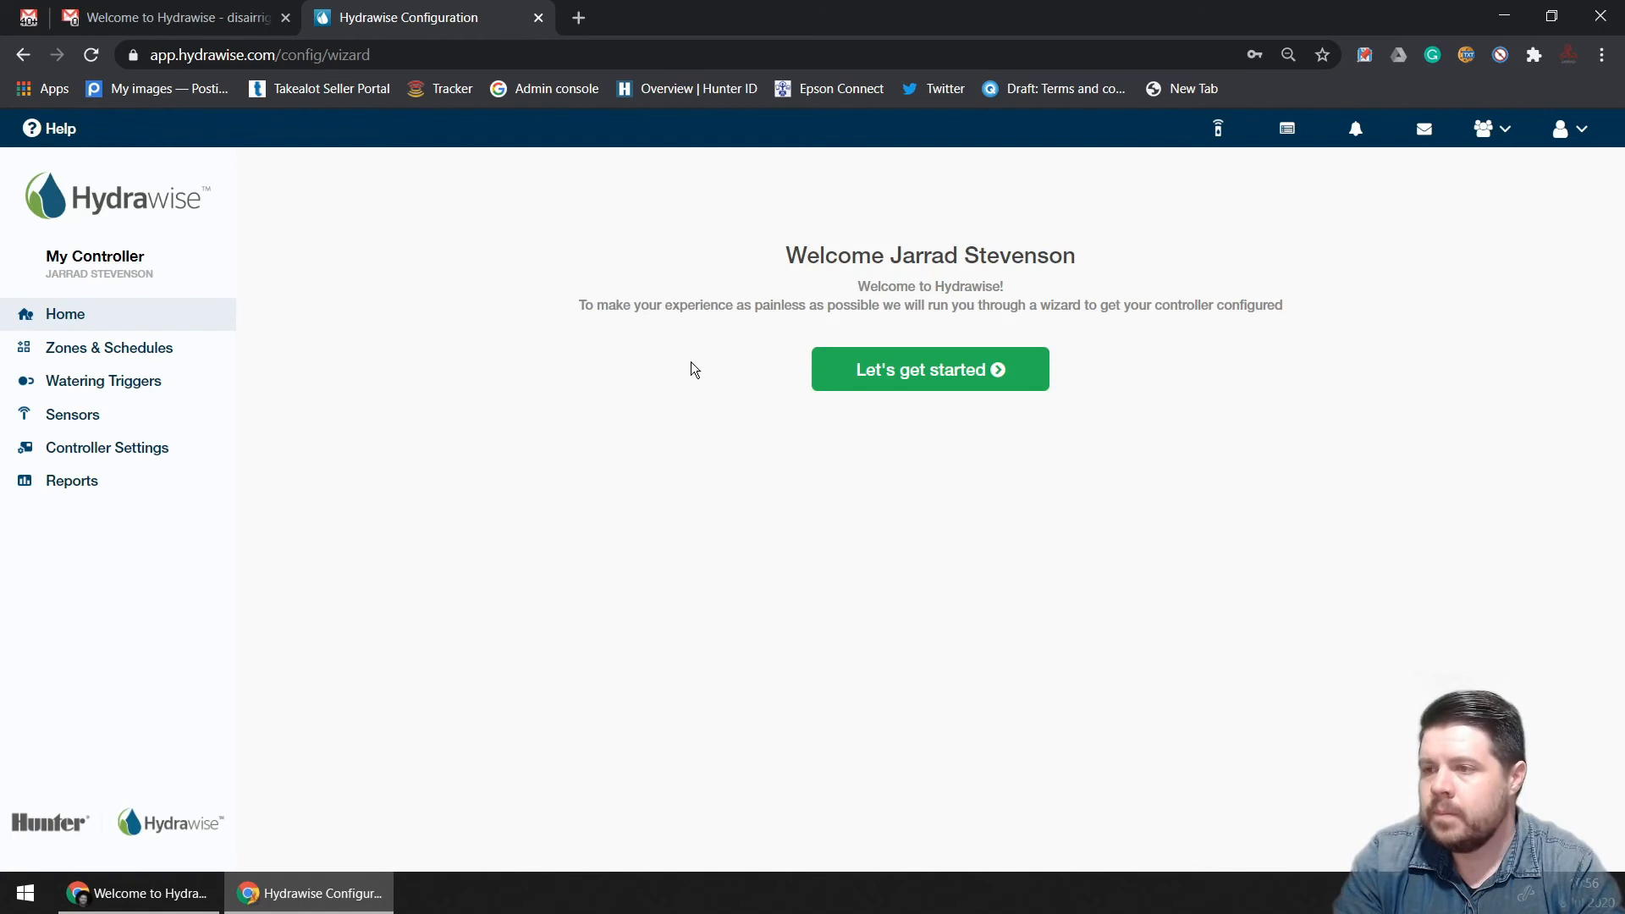
{"action": "left_click", "coordinate": [928, 369]}
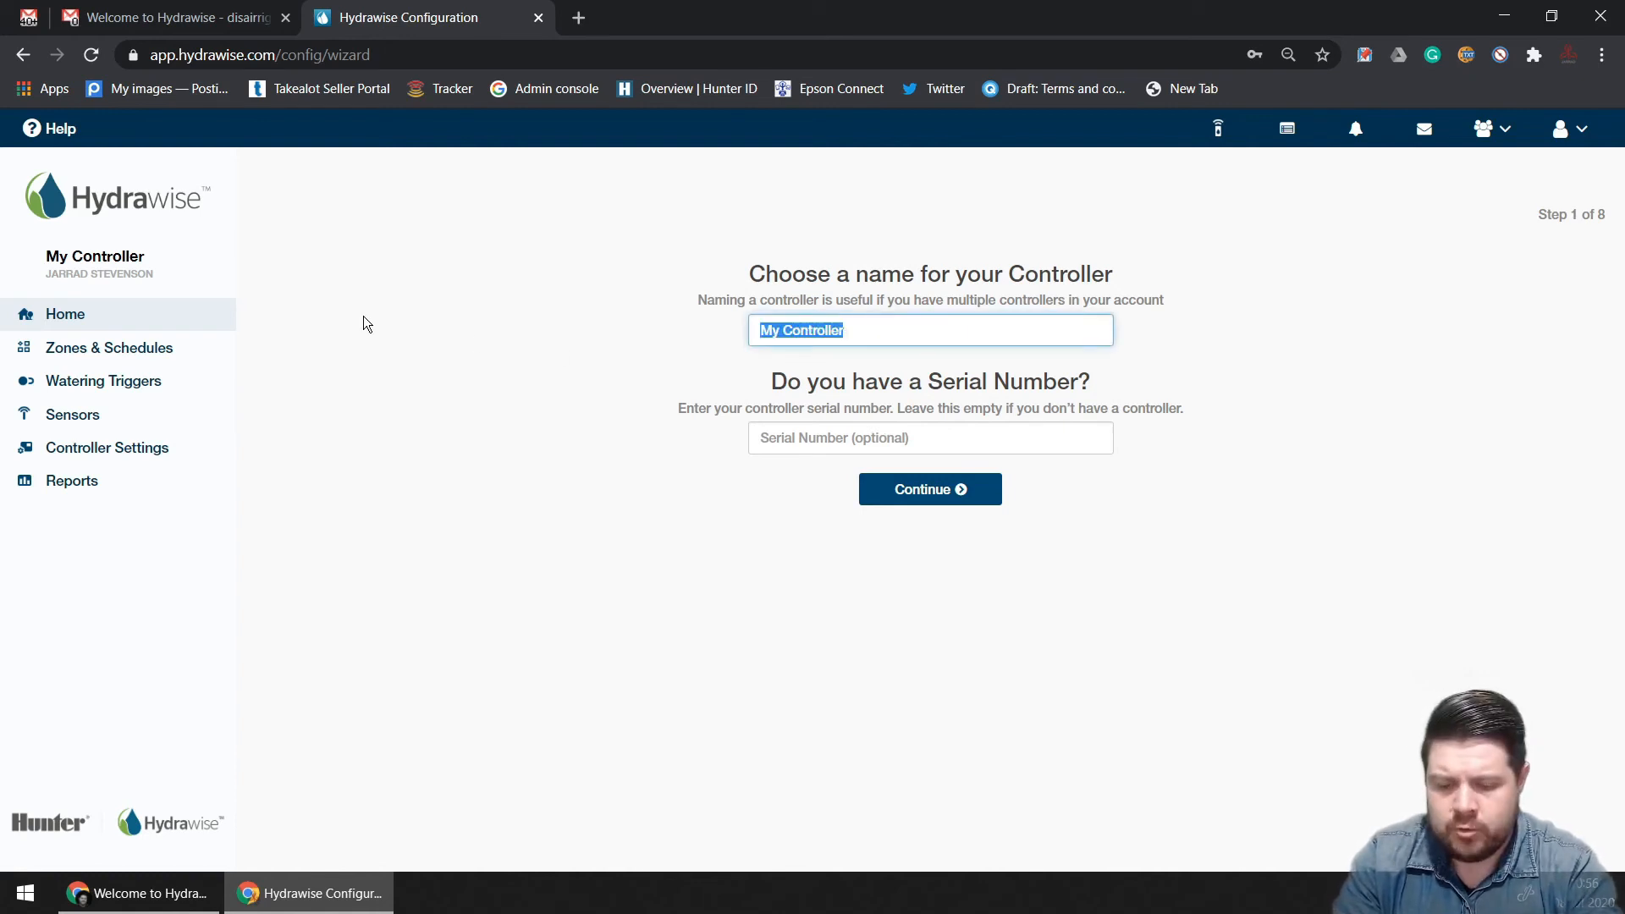
Step: Enter 'Disa Irrigation Controller' as the name, add the serial number, and continue
{"action": "type", "text": "Disa"}
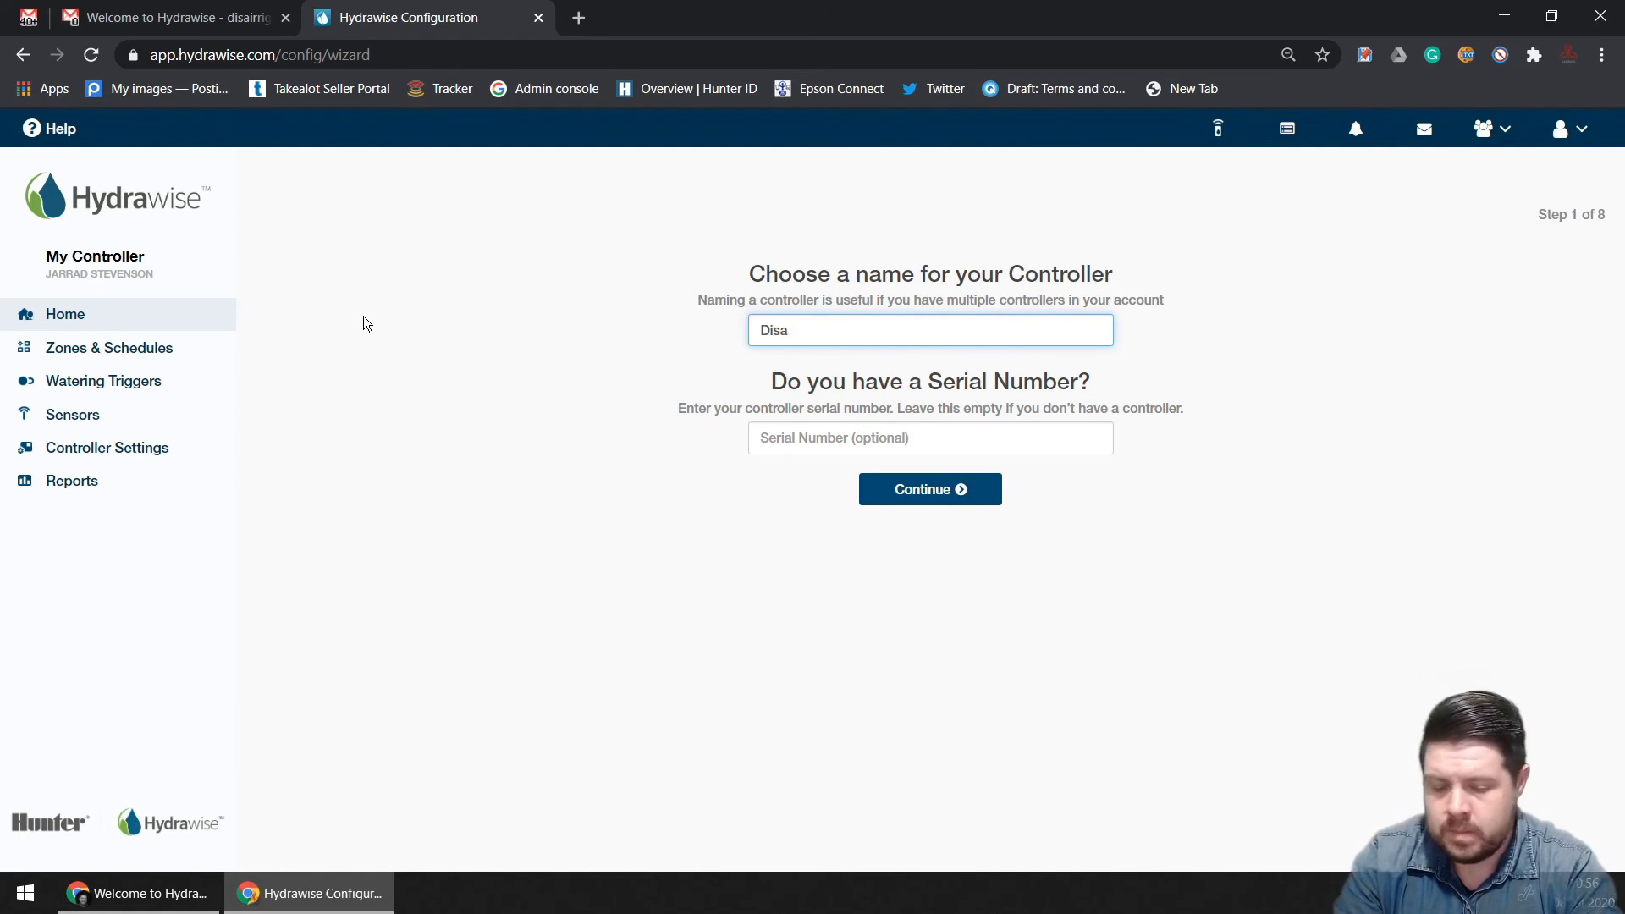
{"action": "type", "text": "Irrigatio"}
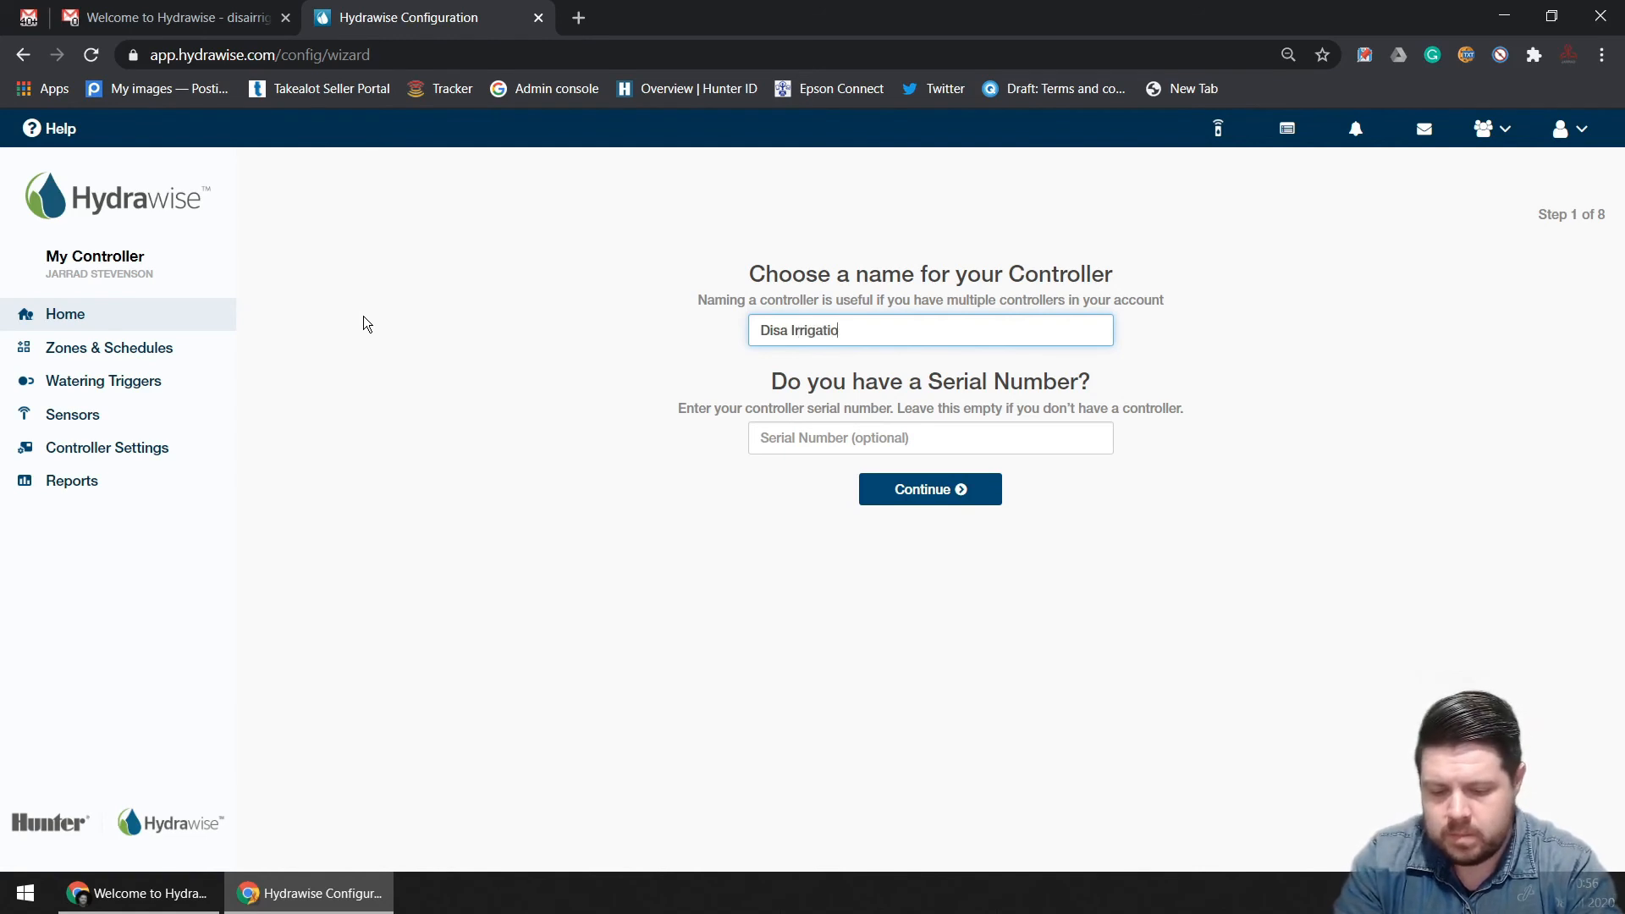
{"action": "type", "text": "on Controller"}
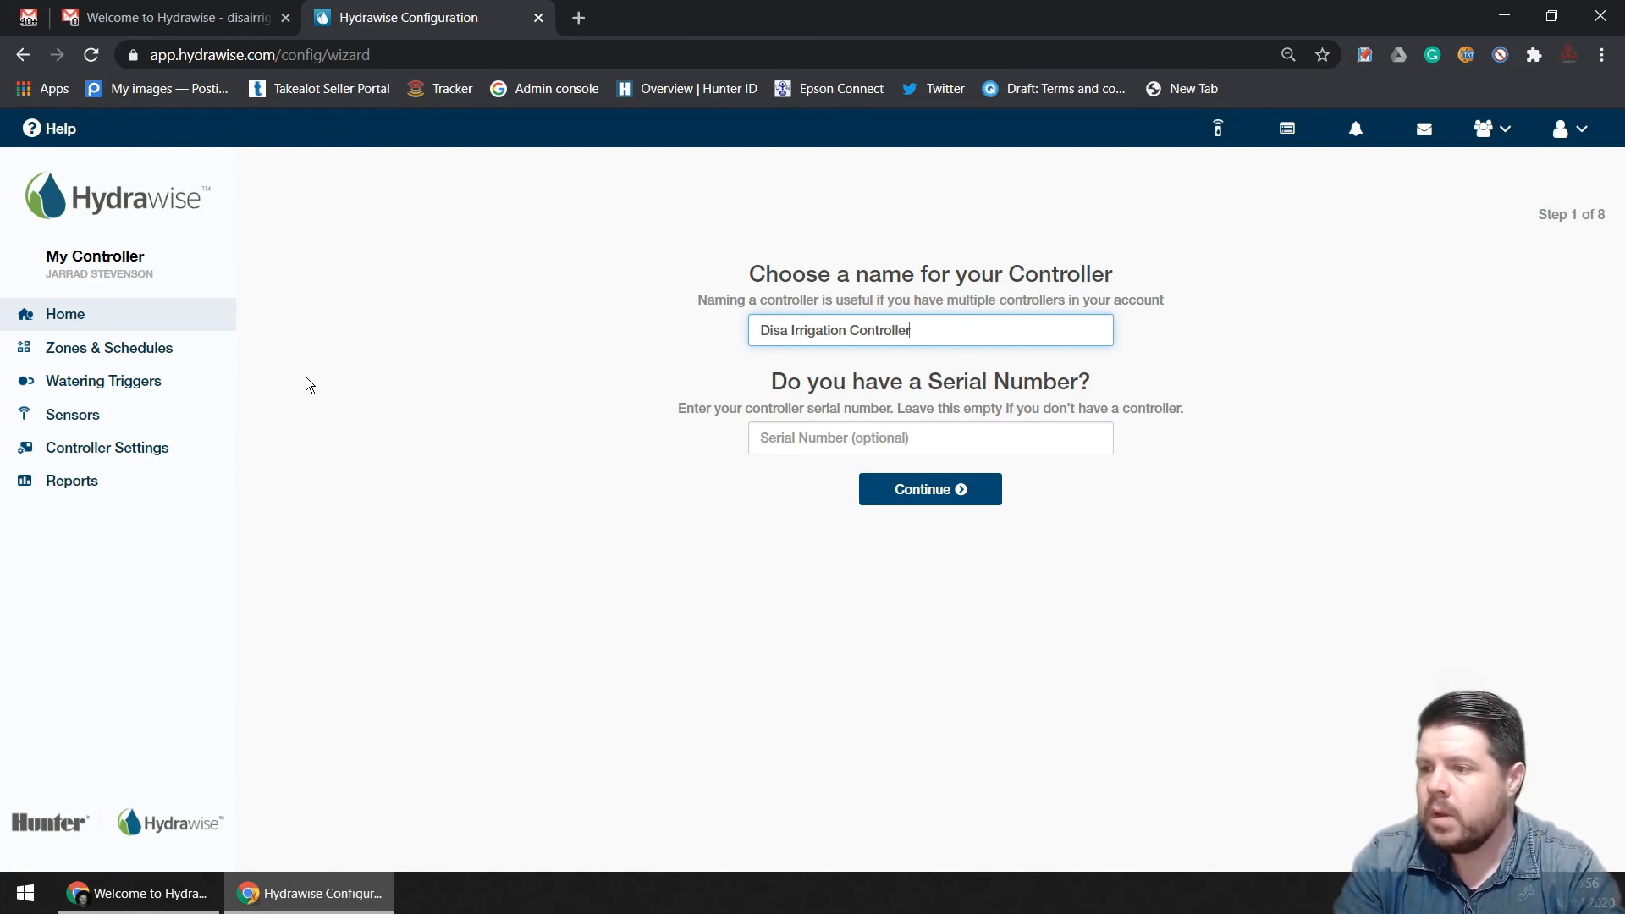
{"action": "left_click", "coordinate": [929, 437]}
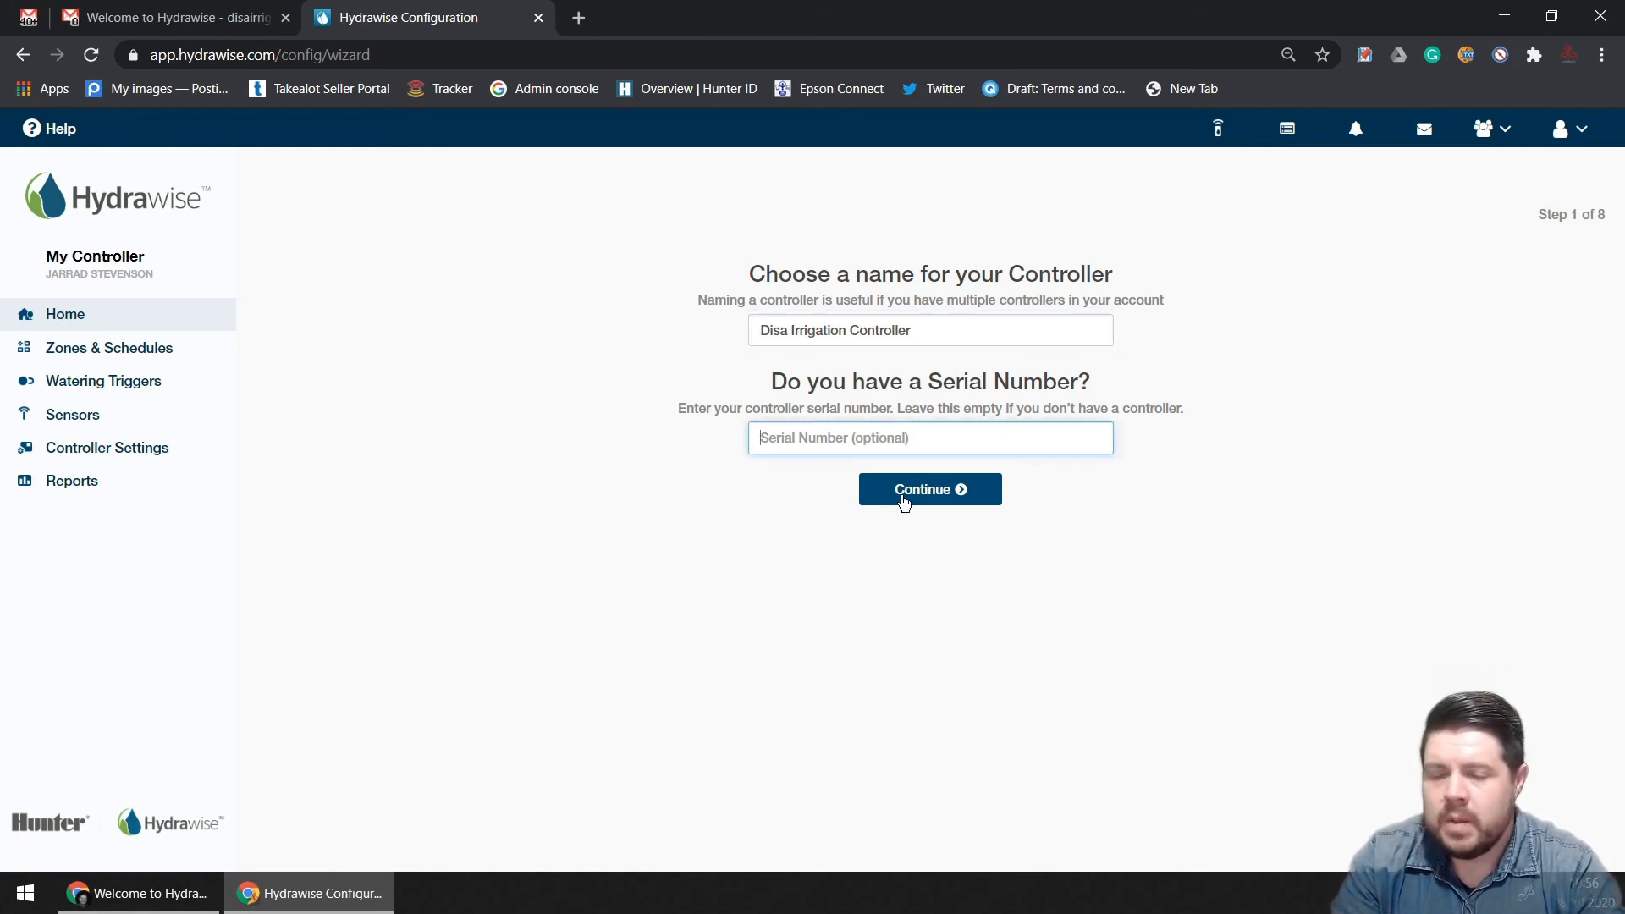
{"action": "mouse_move", "coordinate": [946, 463]}
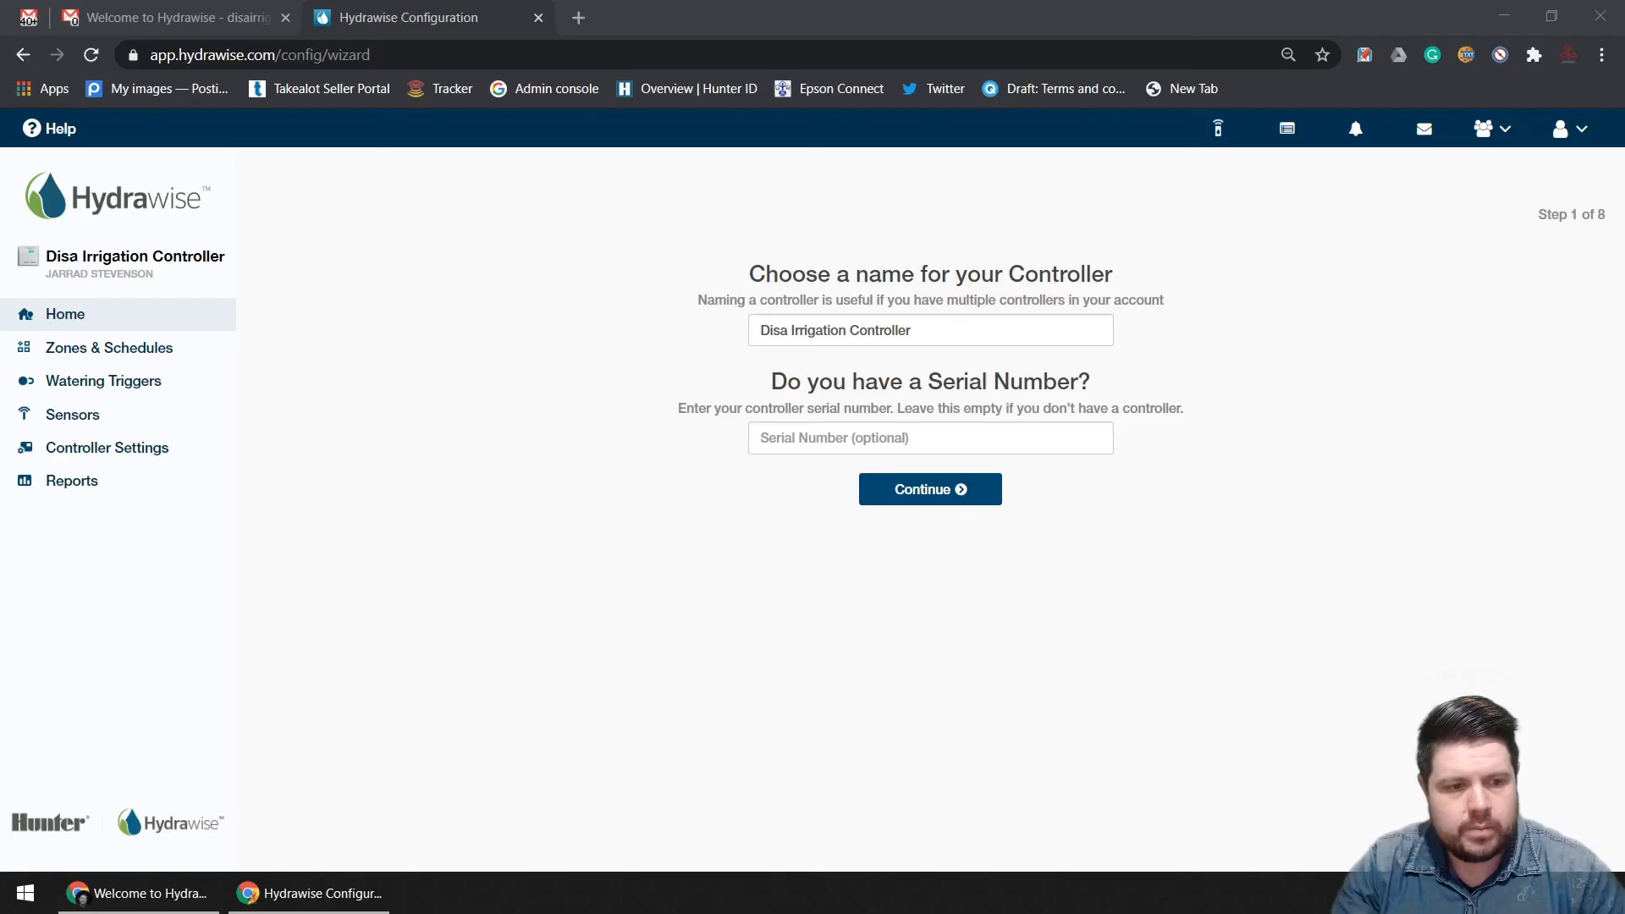
{"action": "left_click", "coordinate": [928, 438]}
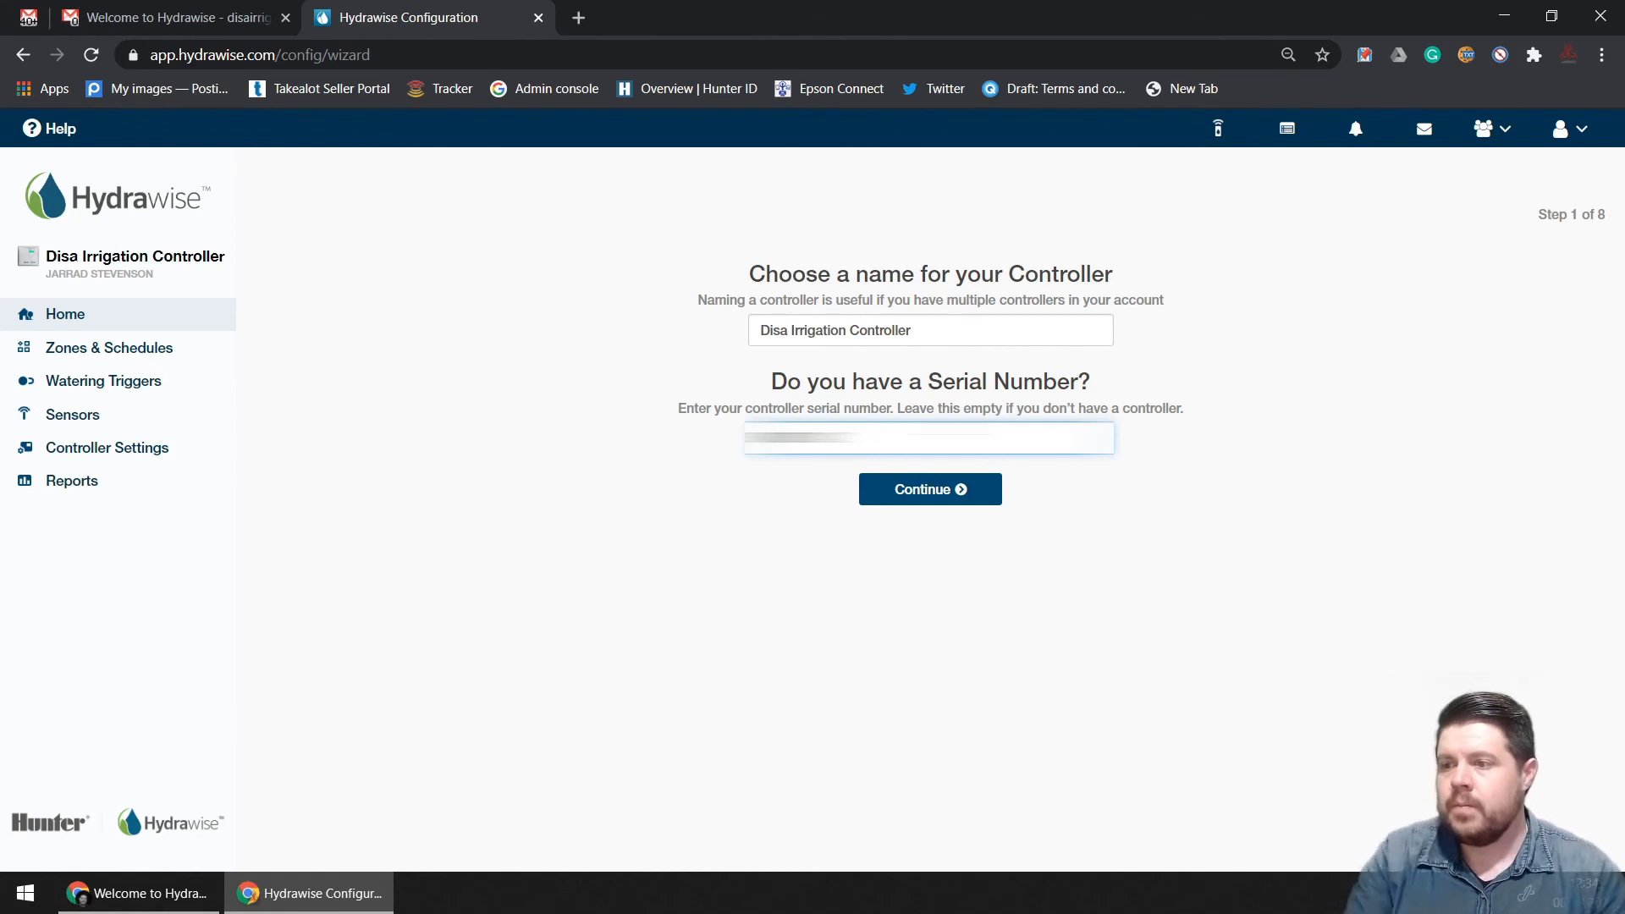
{"action": "left_click", "coordinate": [928, 488]}
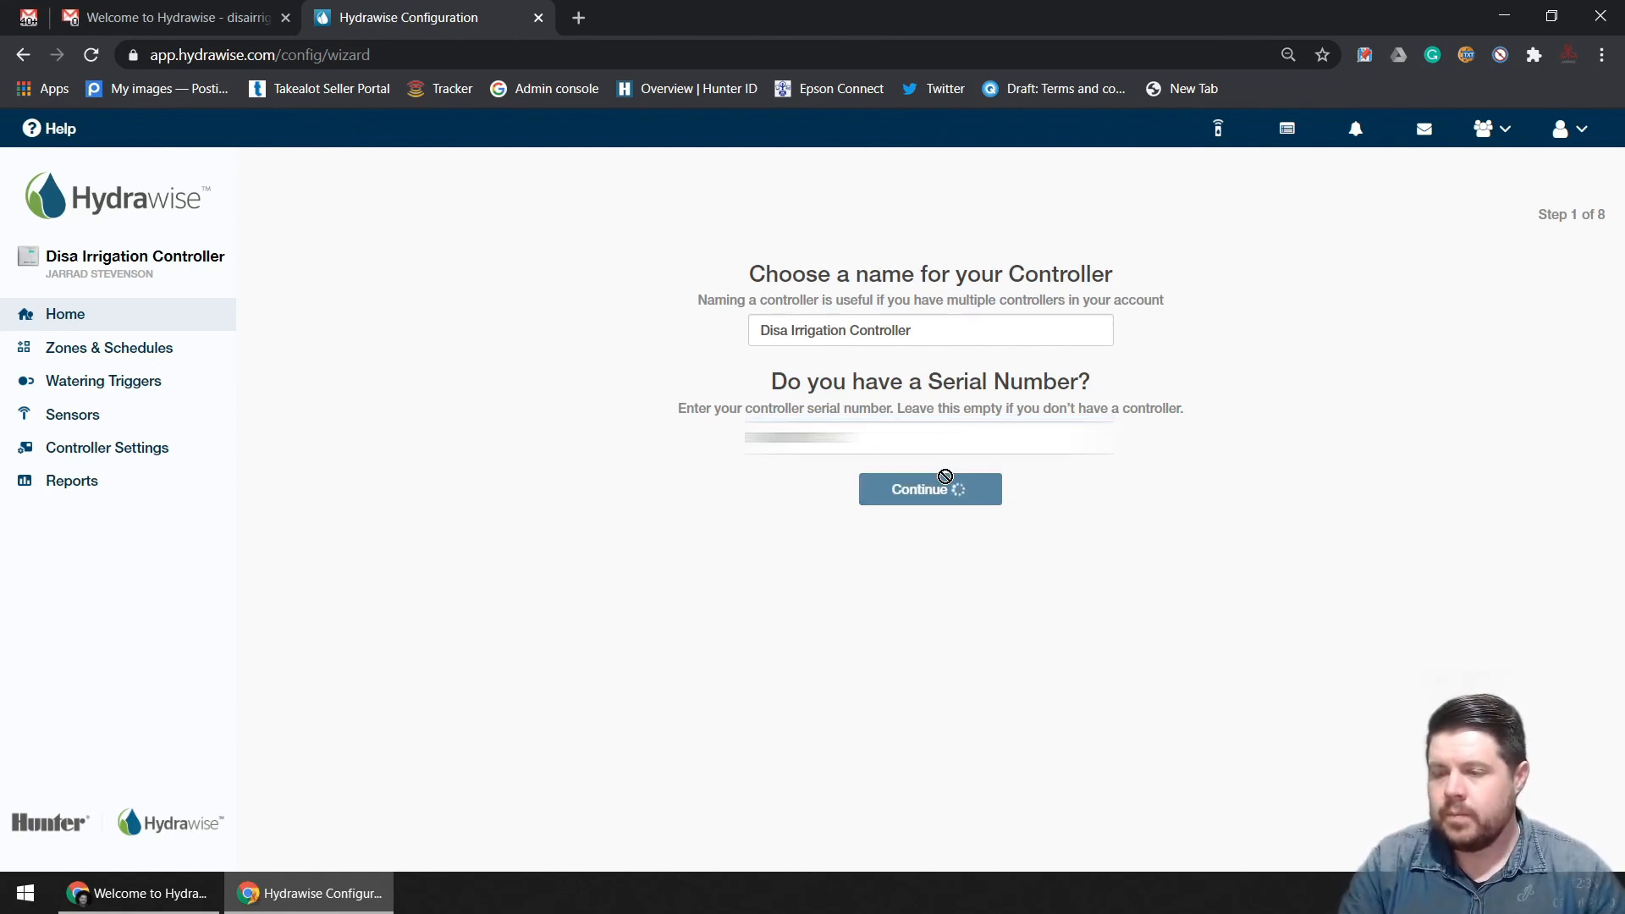
Step: Answer No to connecting the controller to Wi-Fi in step 3
{"action": "left_click", "coordinate": [928, 489]}
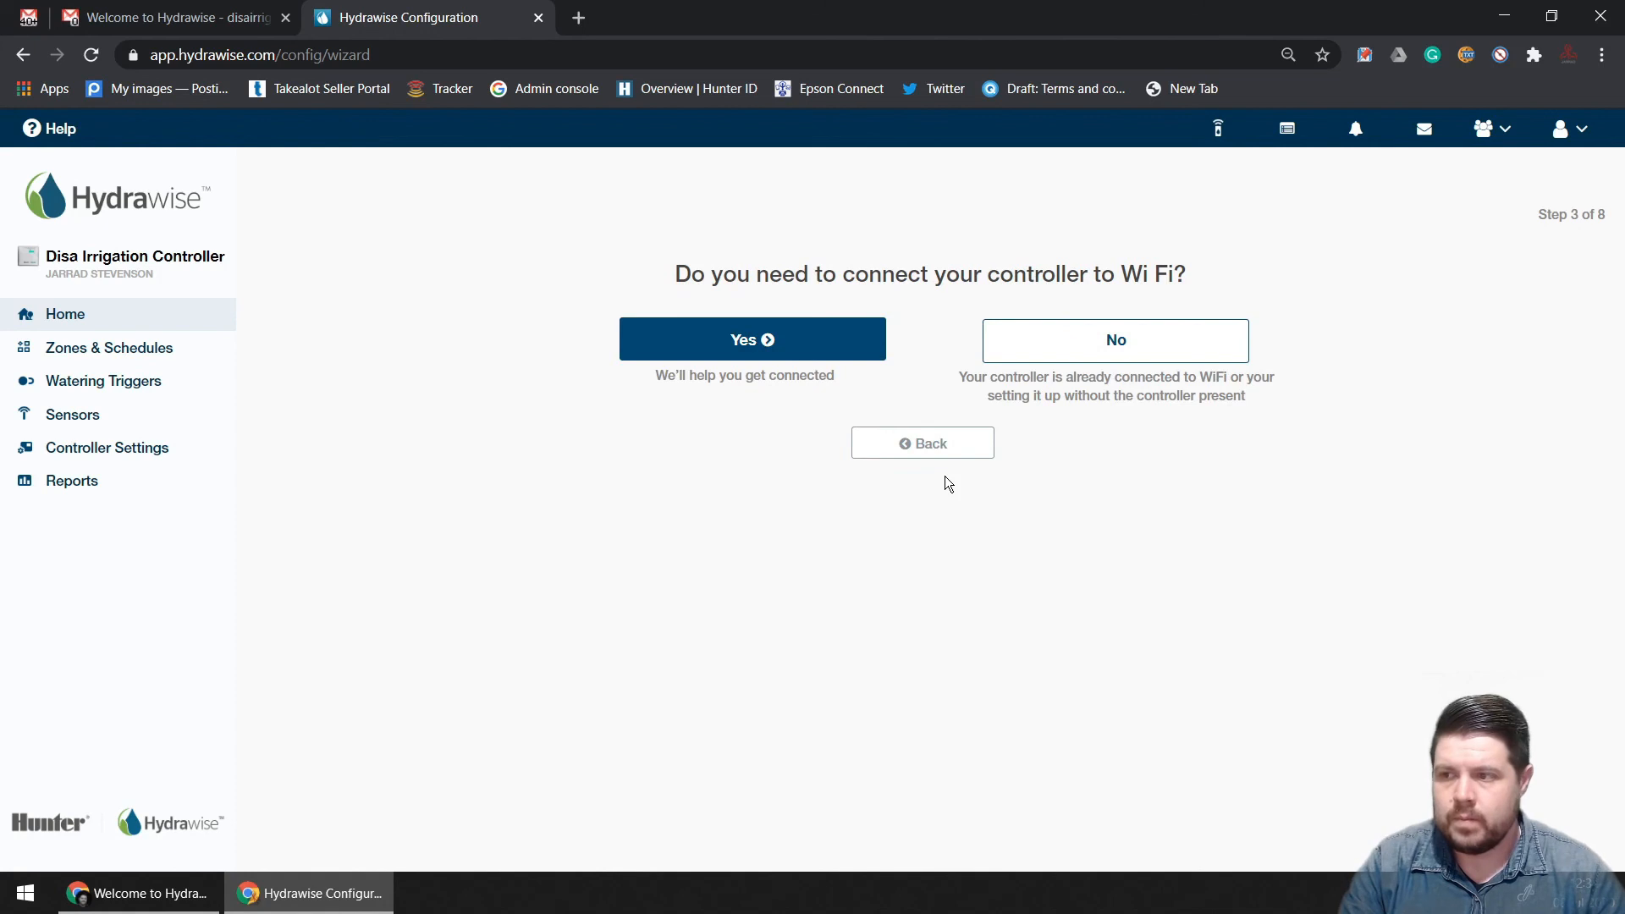
{"action": "mouse_move", "coordinate": [950, 474]}
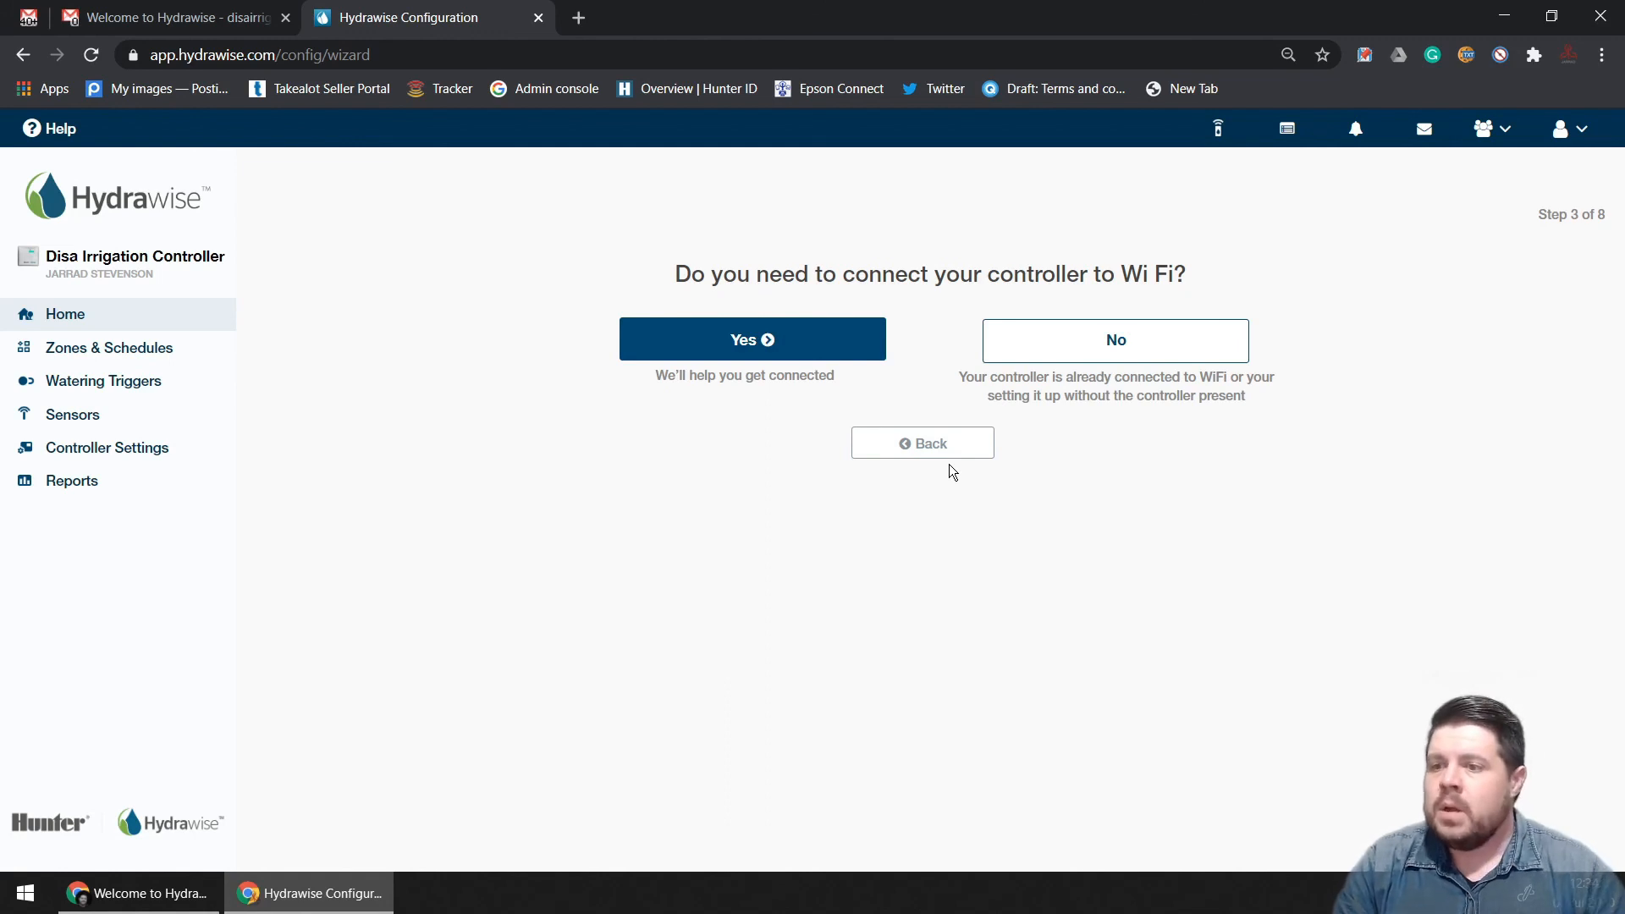
{"action": "left_click", "coordinate": [1114, 340]}
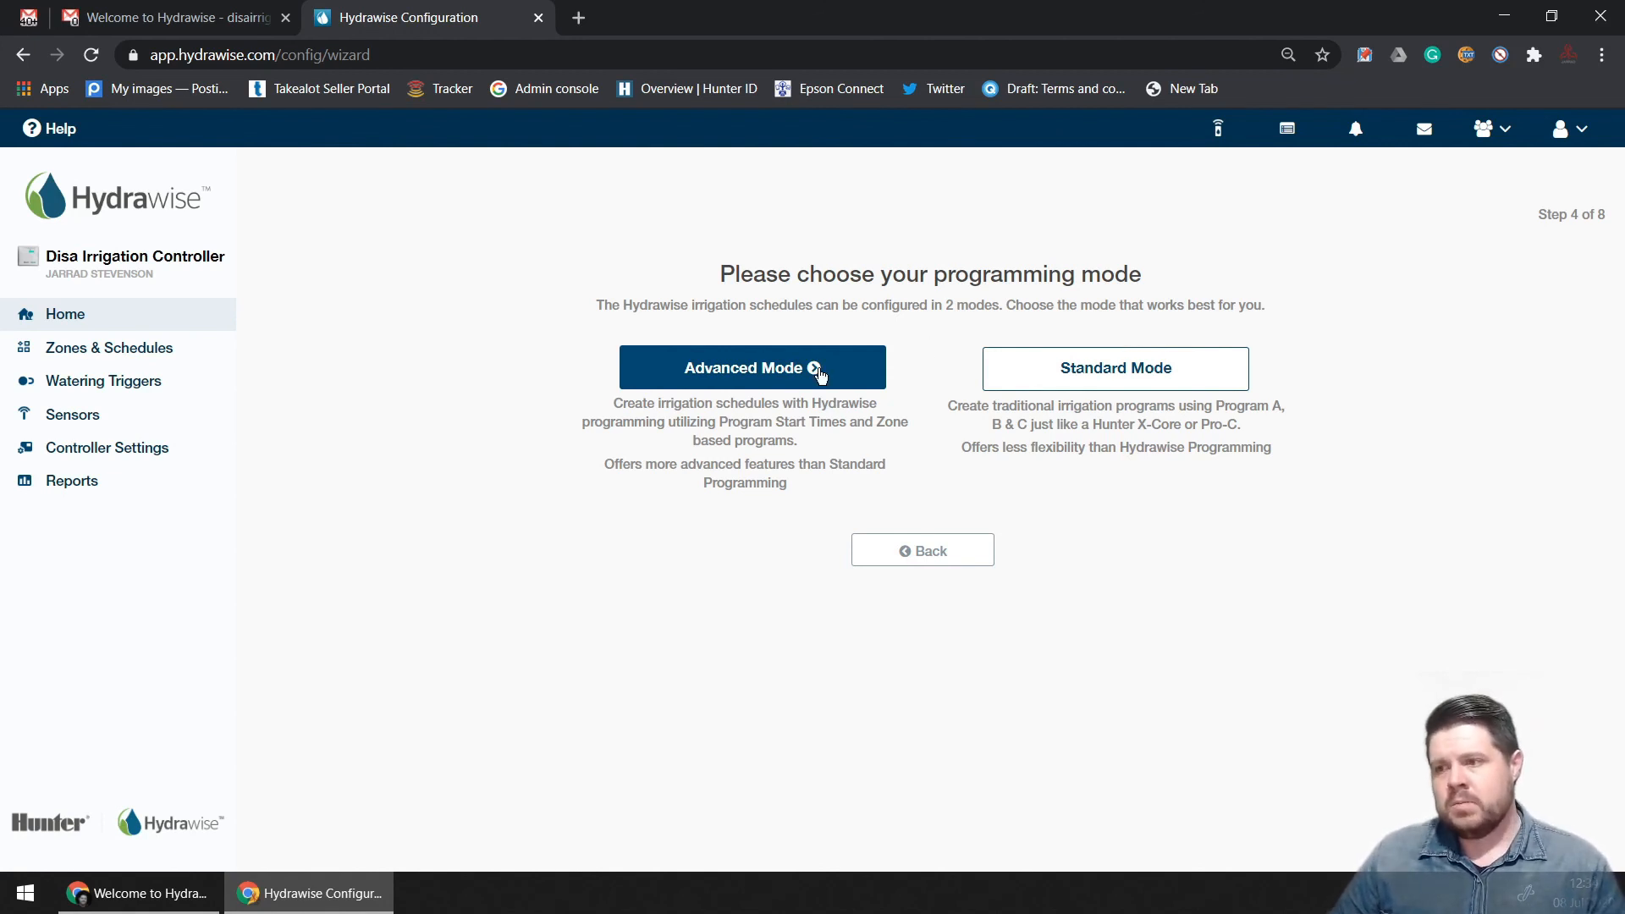
Step: Choose Advanced Mode on the programming mode step
{"action": "left_click", "coordinate": [744, 366]}
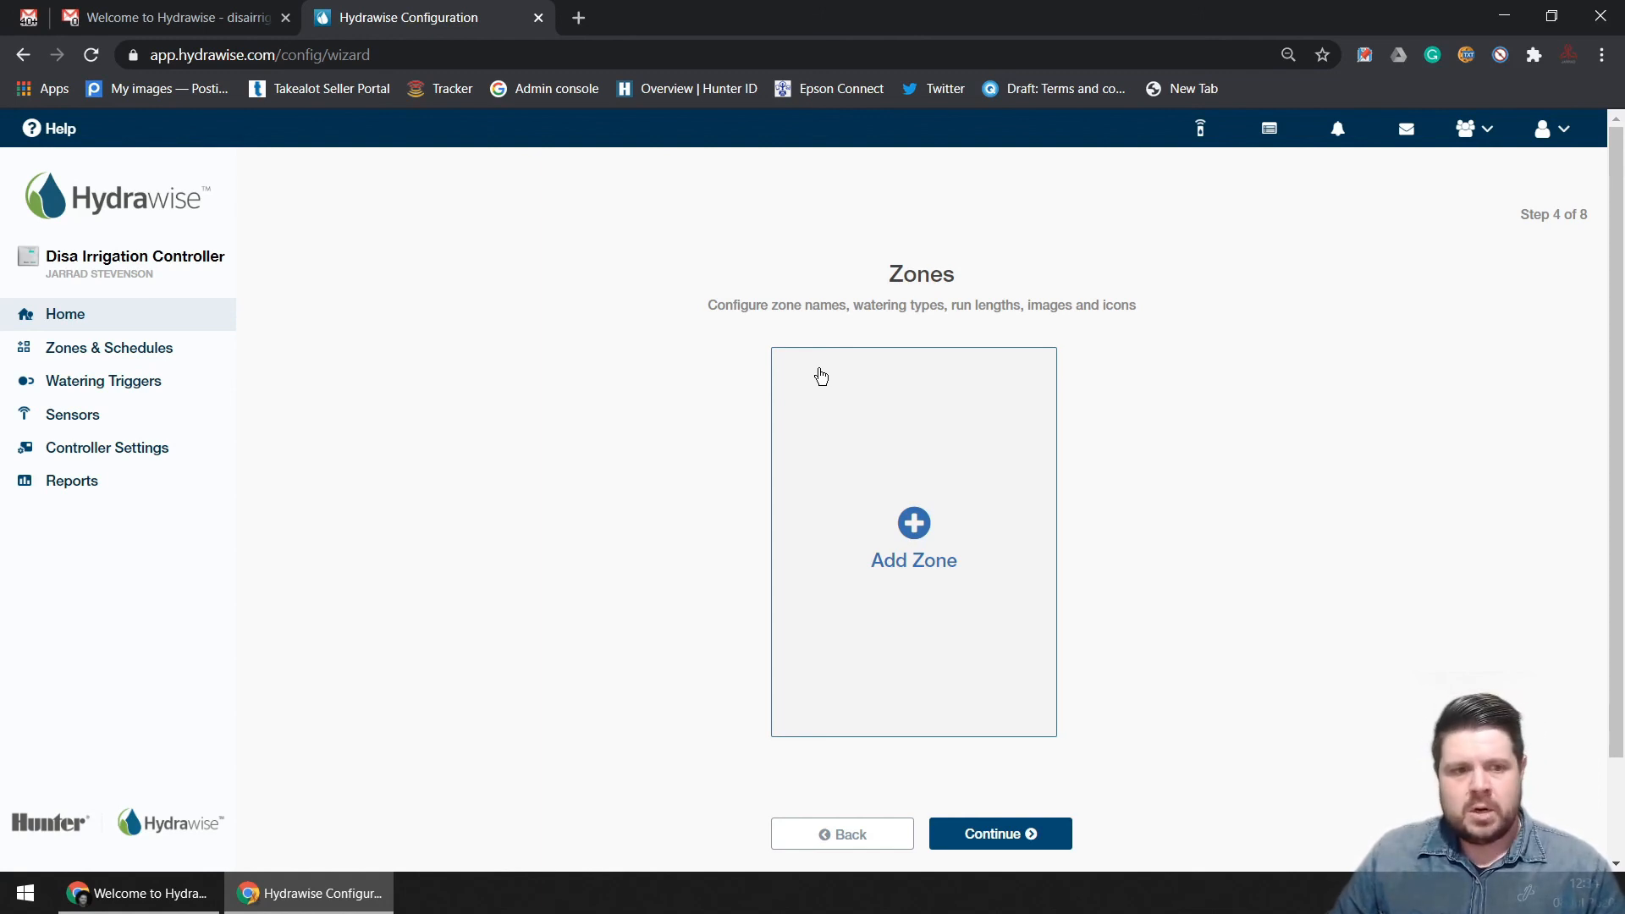
{"action": "mouse_move", "coordinate": [936, 670]}
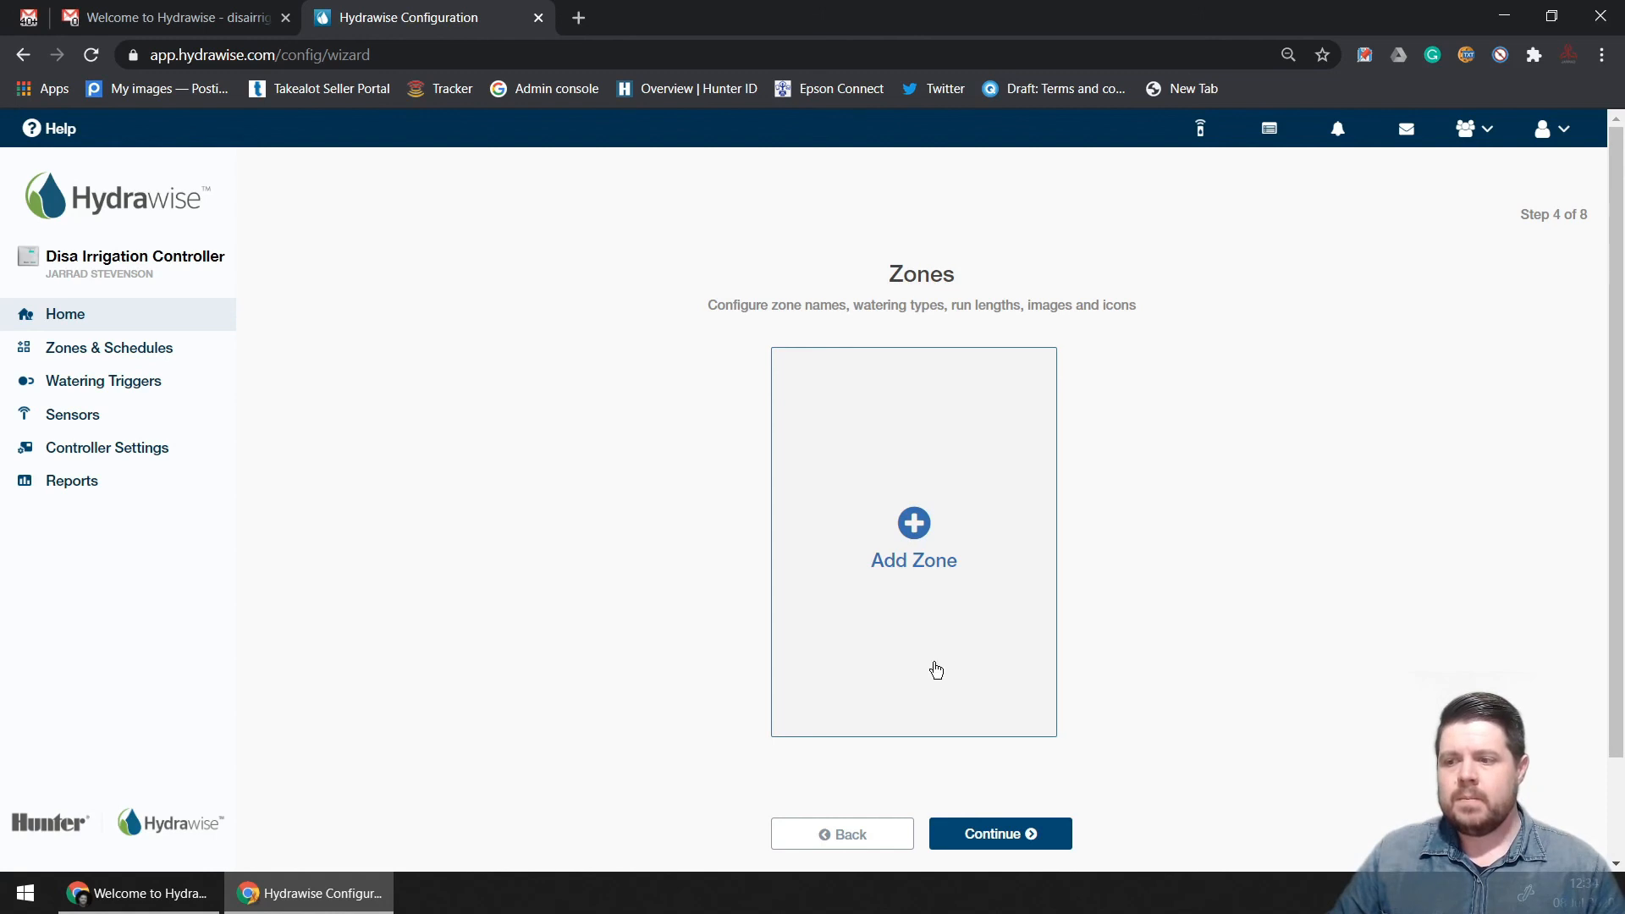